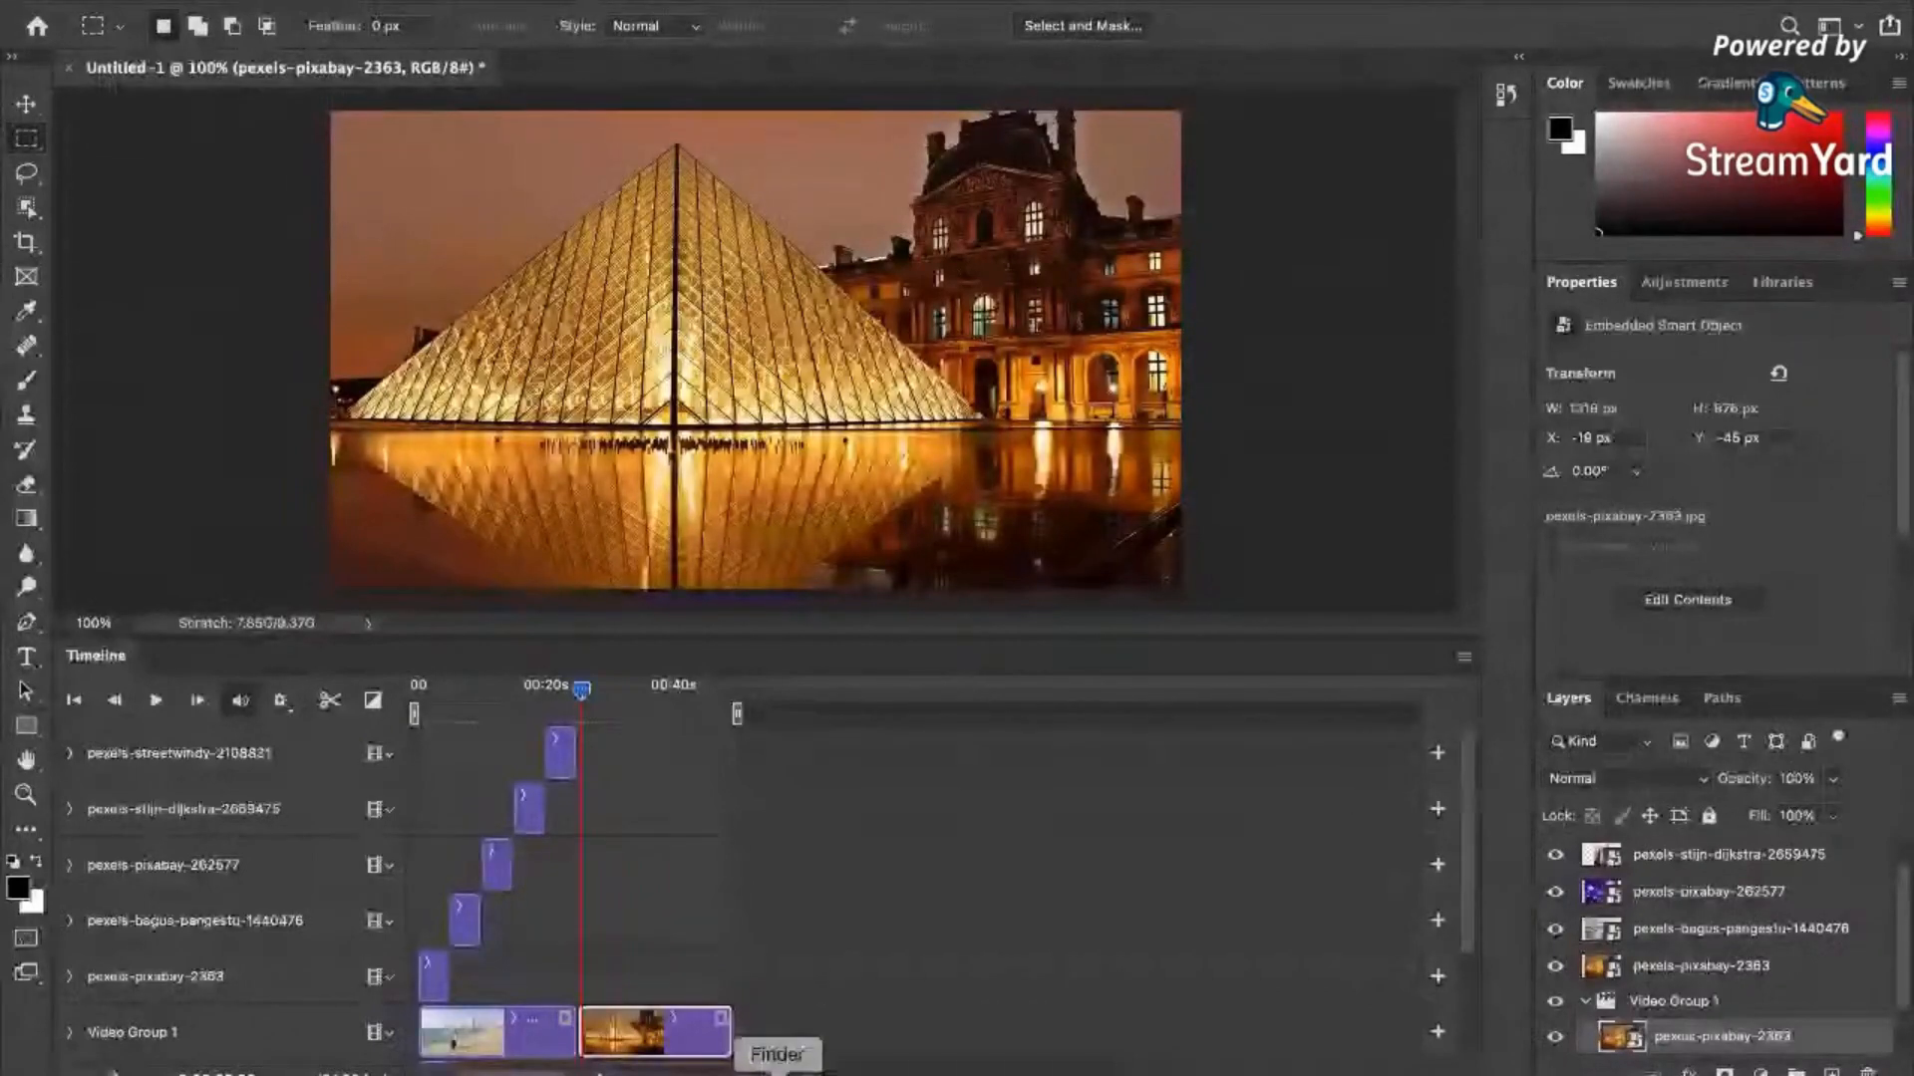
# Add Arc de Triomphe in Paris.mp4 as a third clip at the end of Video Group 1.
pyautogui.click(775, 1055)
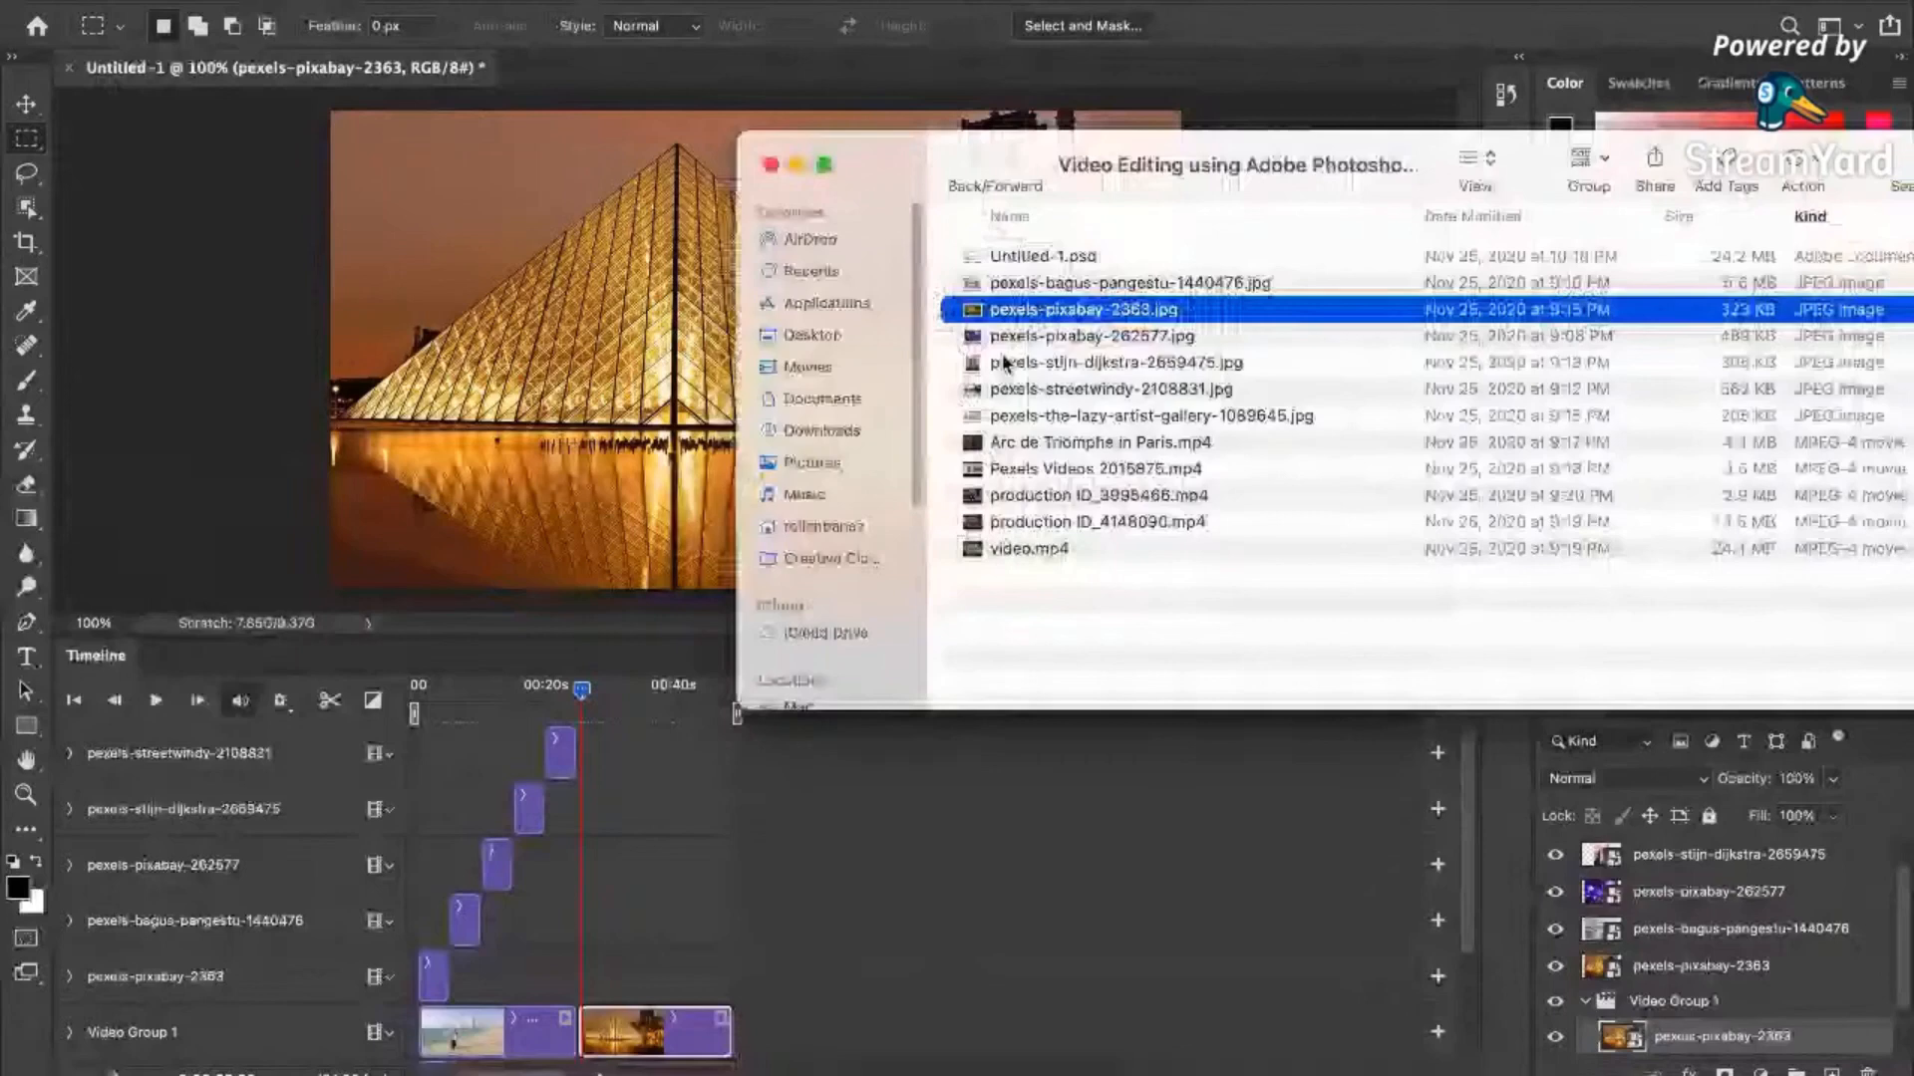
pyautogui.click(1101, 442)
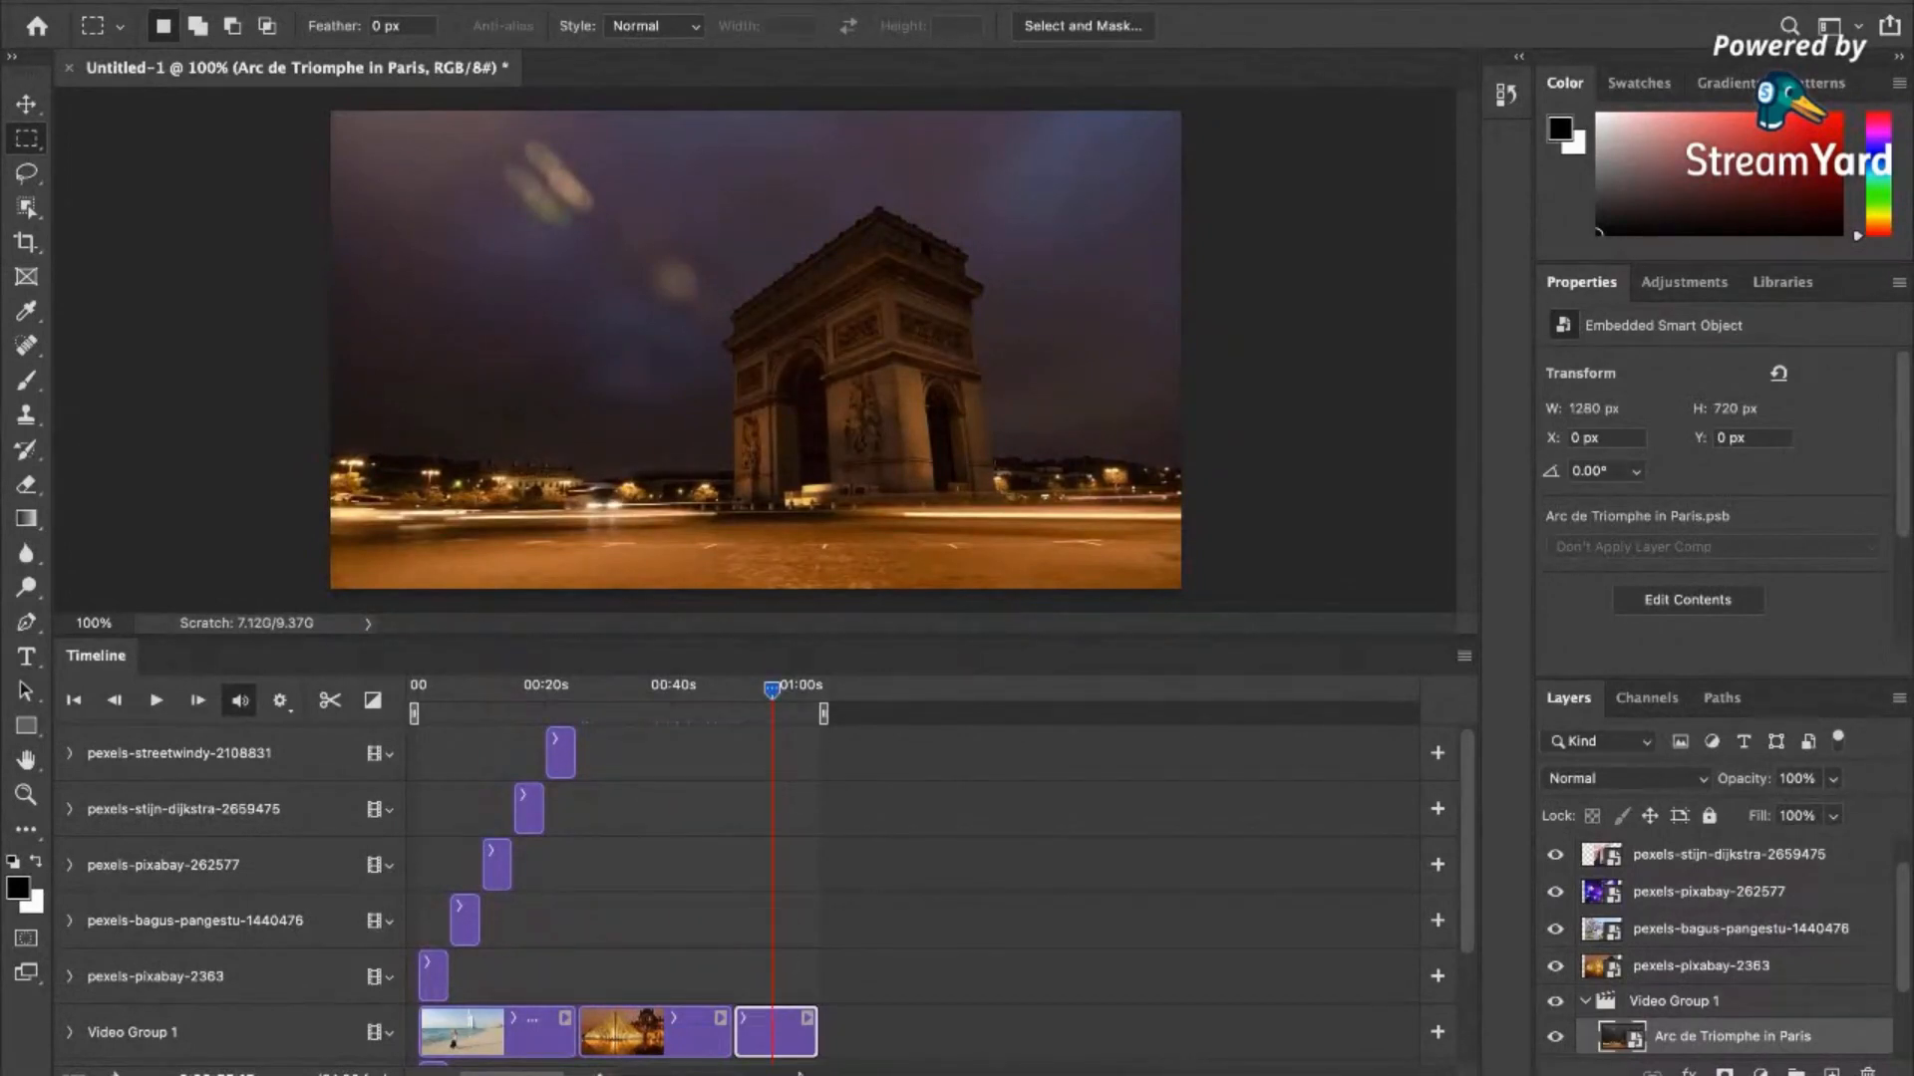
# Move the Arc de Triomphe clip out of Video Group 1, forming new video groups from the photo tracks.
pyautogui.click(776, 1030)
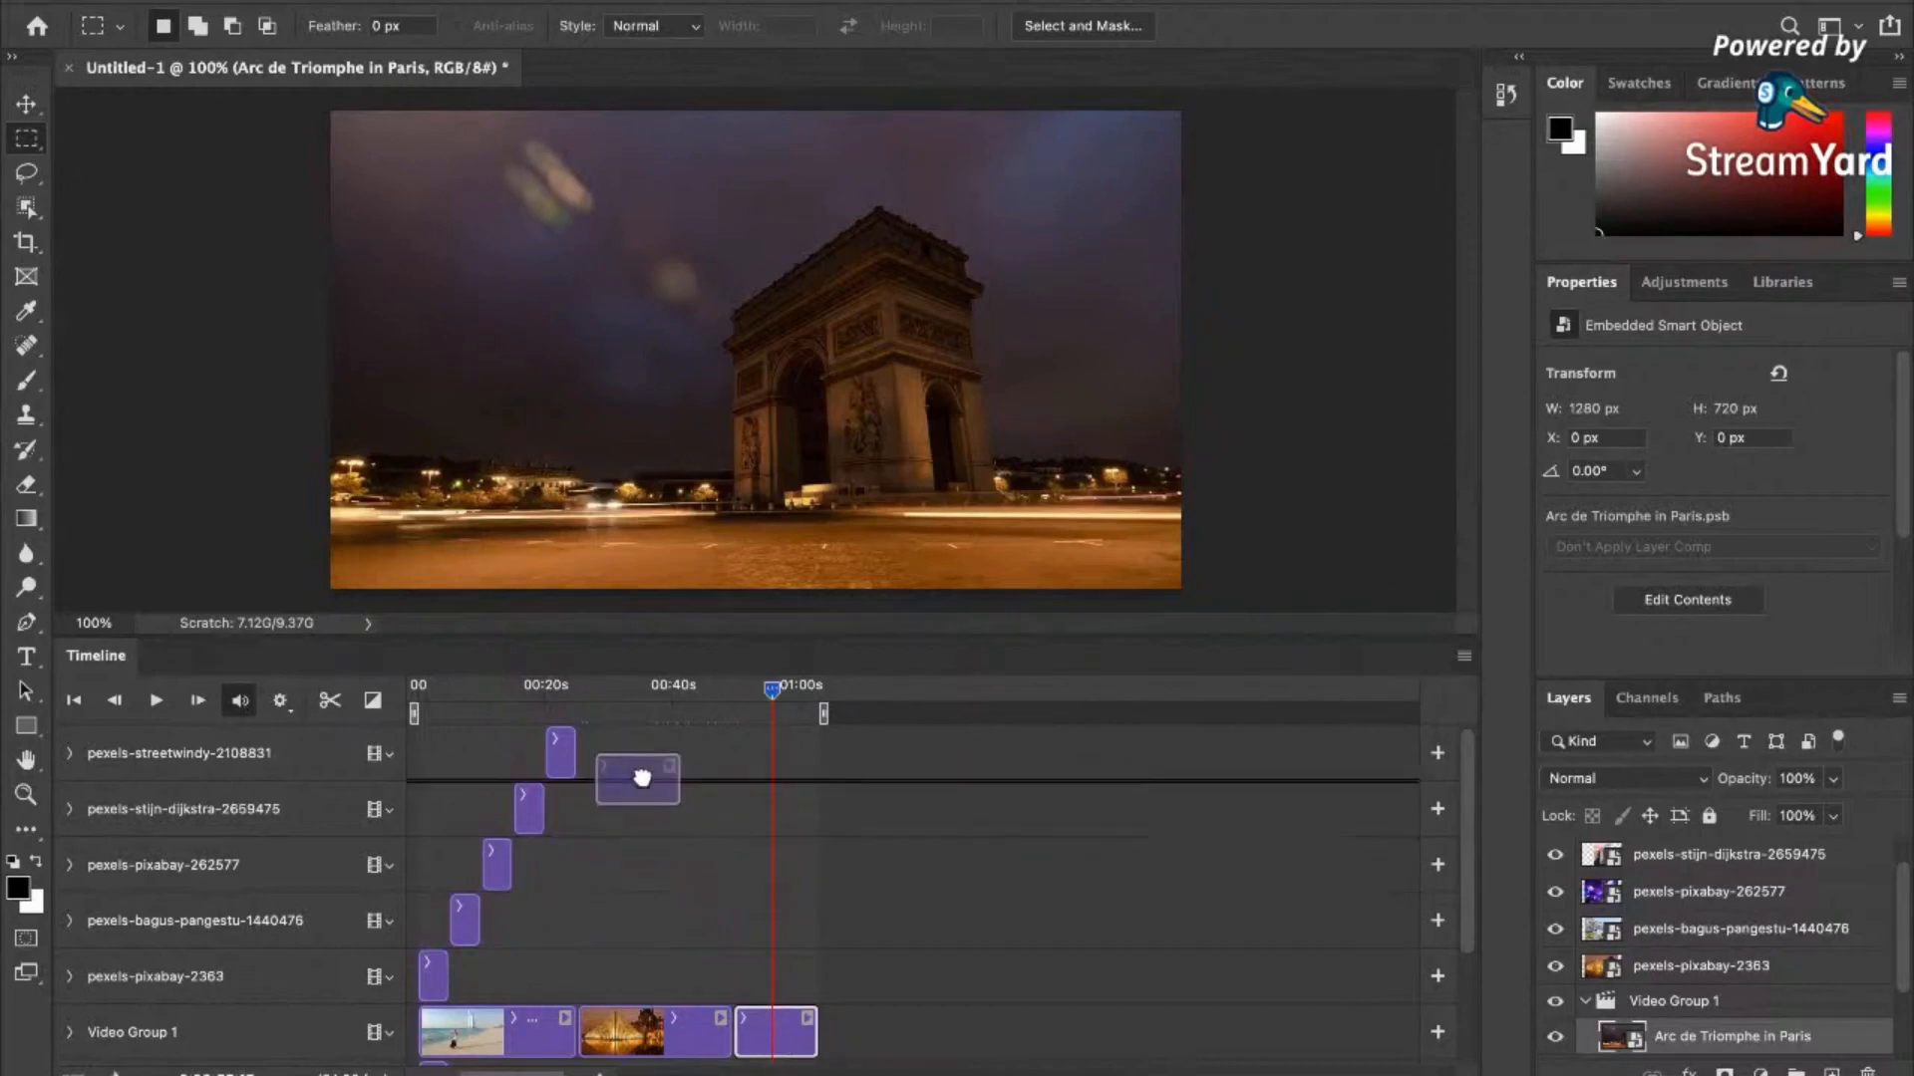
pyautogui.moveTo(636, 780); pyautogui.dragTo(775, 752)
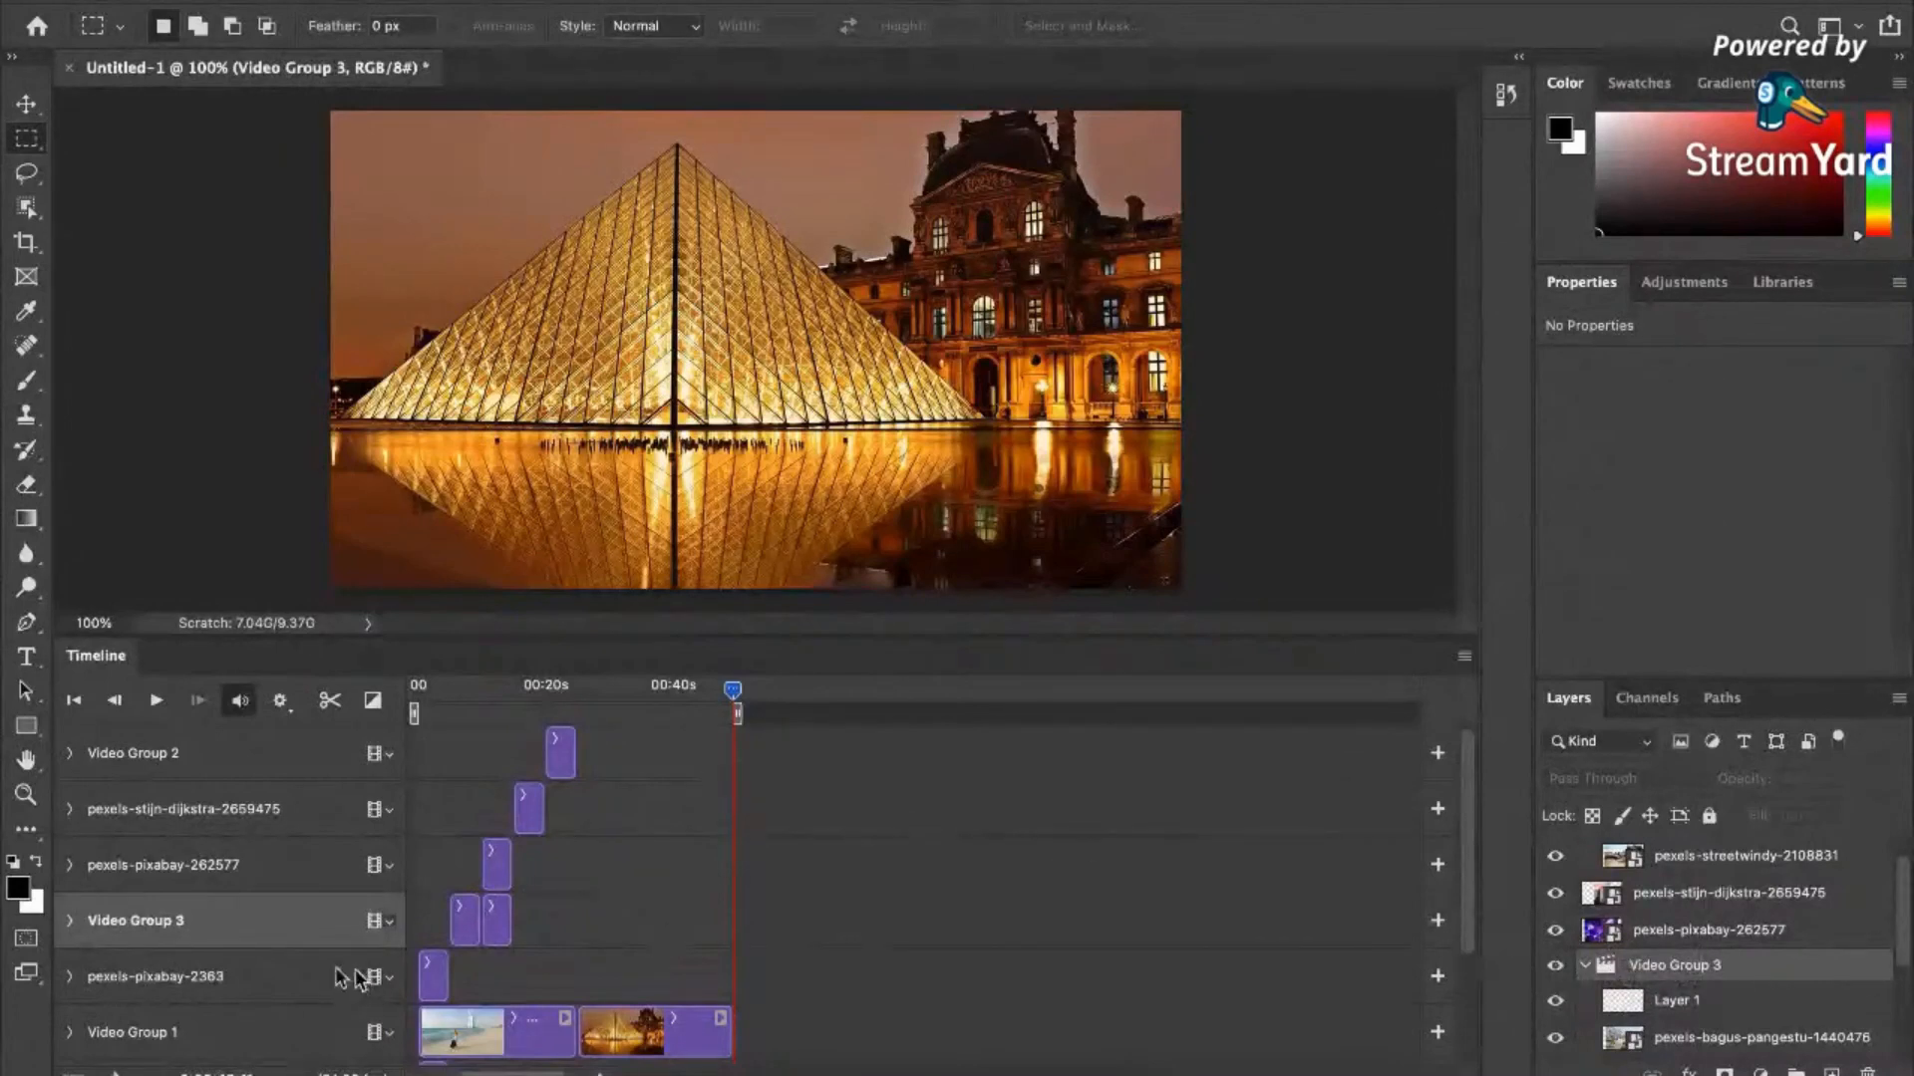
# Create an empty Video Group 4 above the pexels-pixabay-2363 photo track.
pyautogui.click(165, 976)
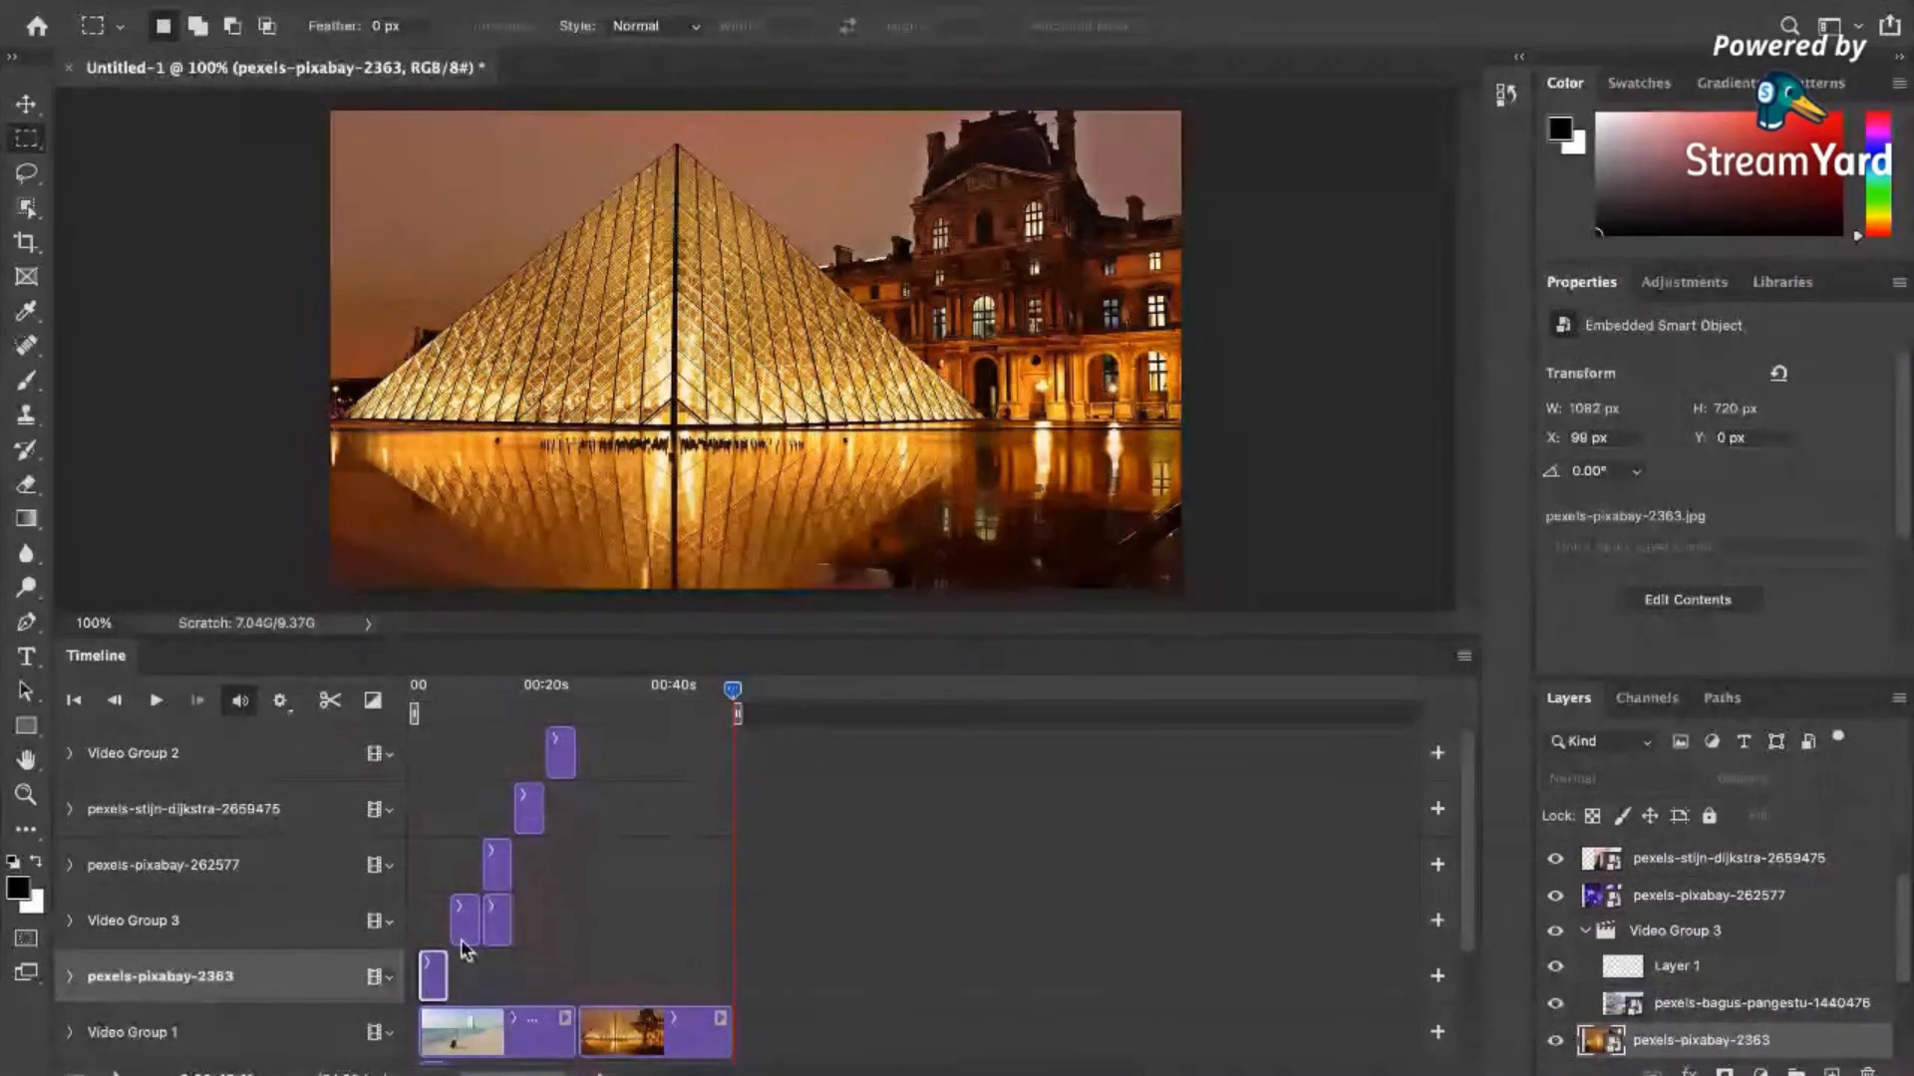
pyautogui.click(375, 977)
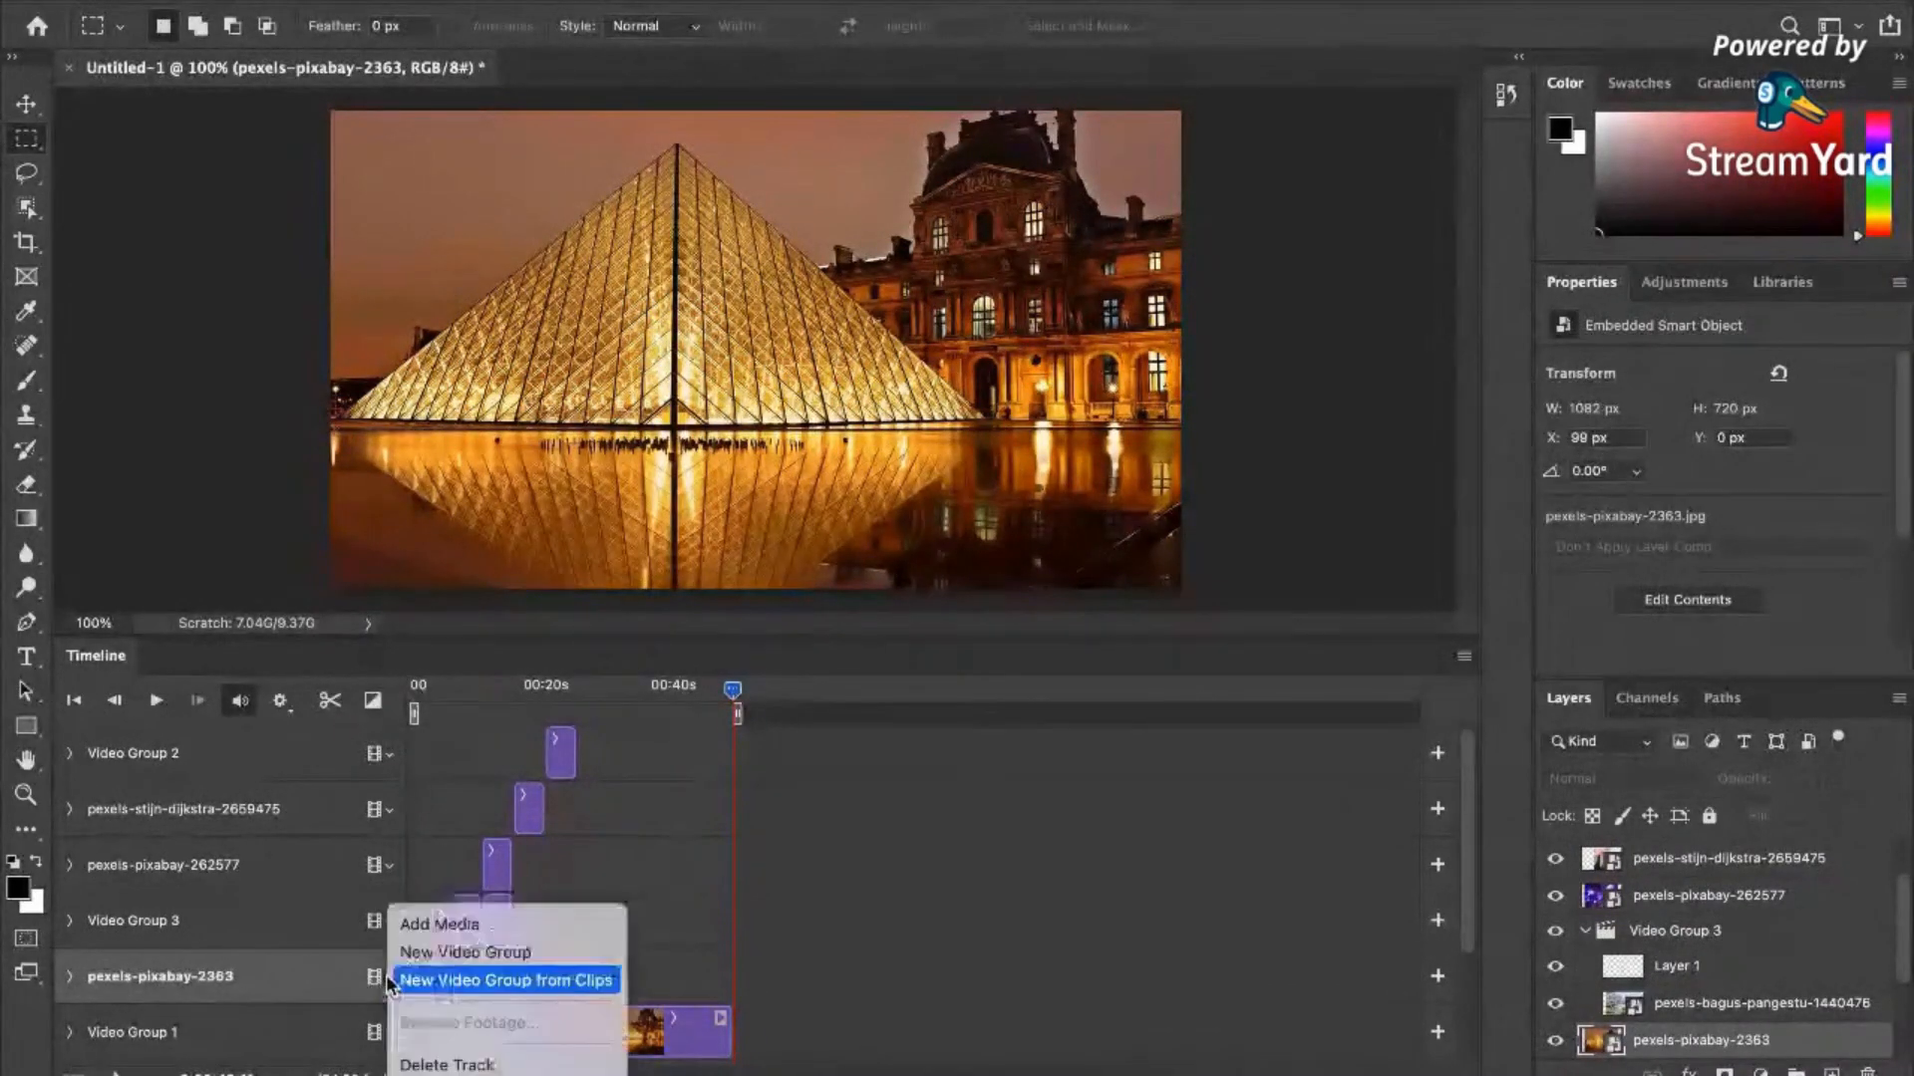
pyautogui.moveTo(465, 953)
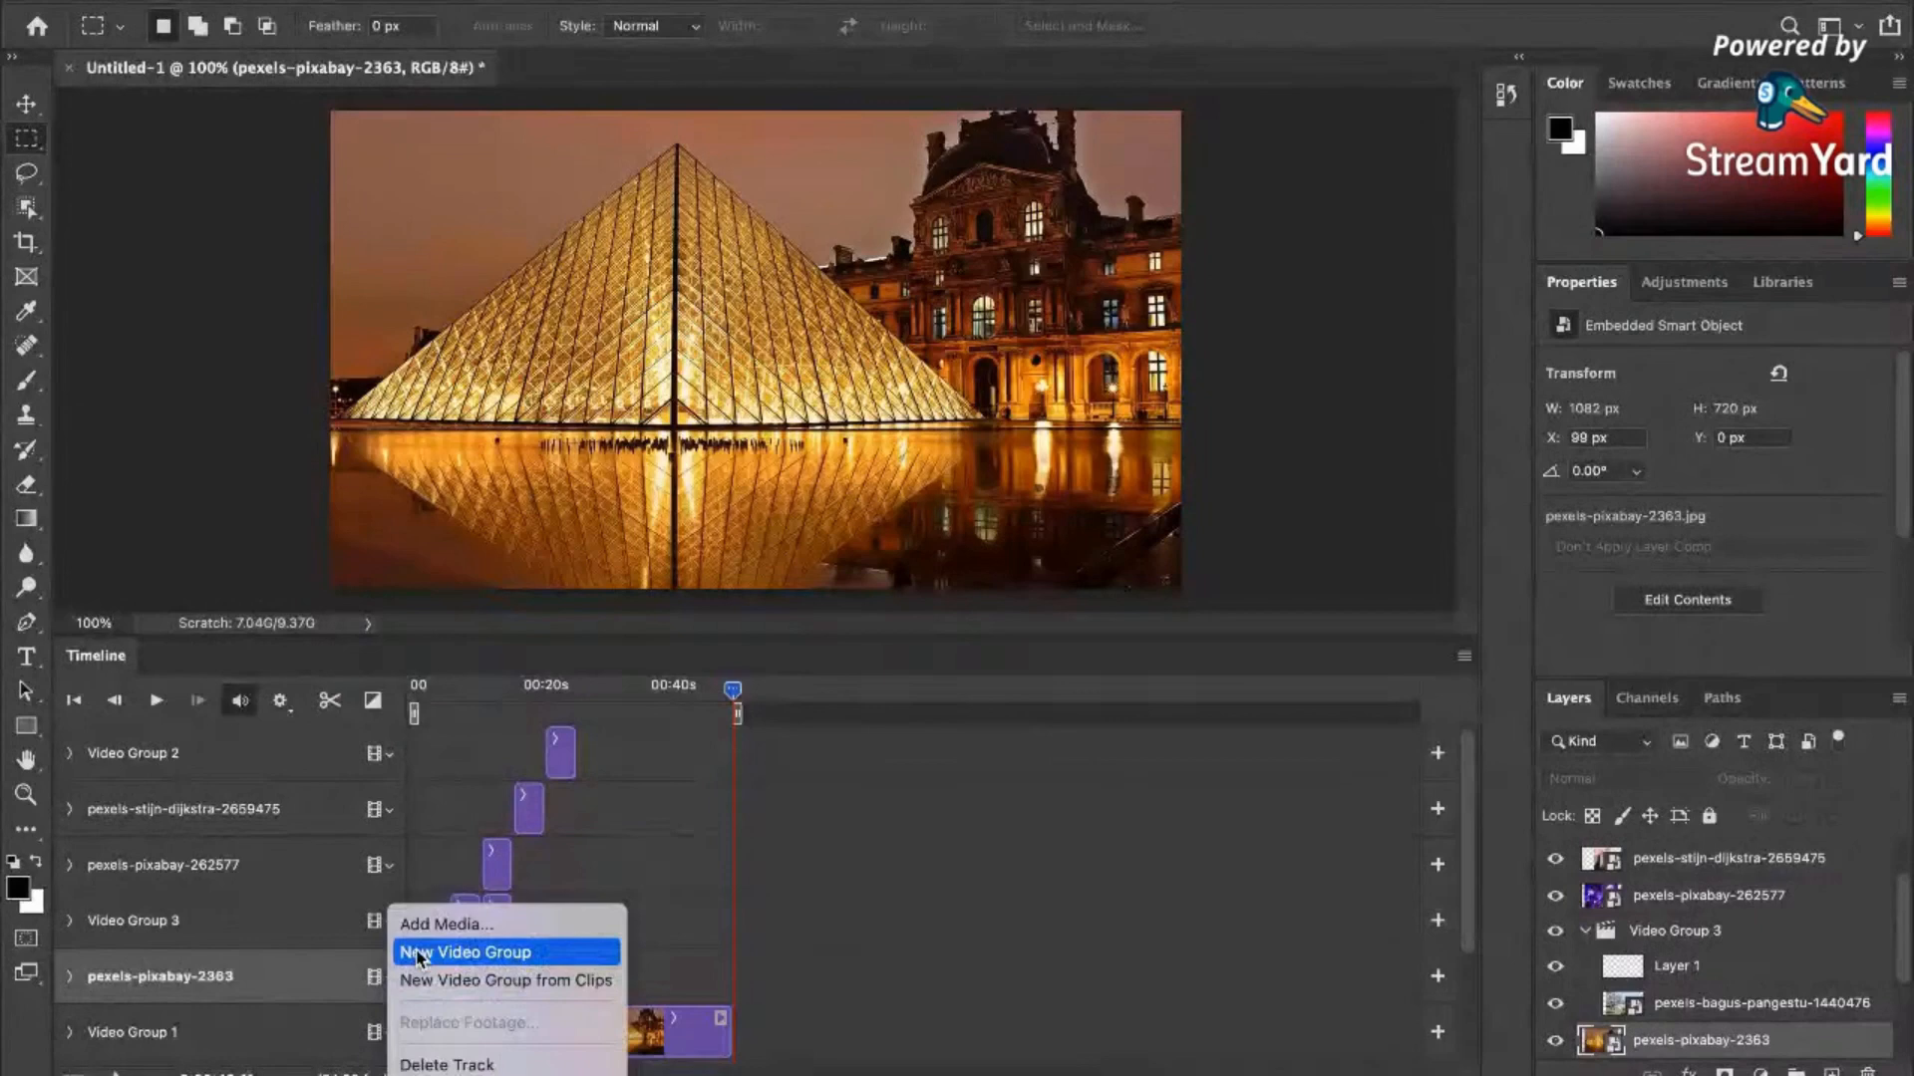
pyautogui.click(464, 953)
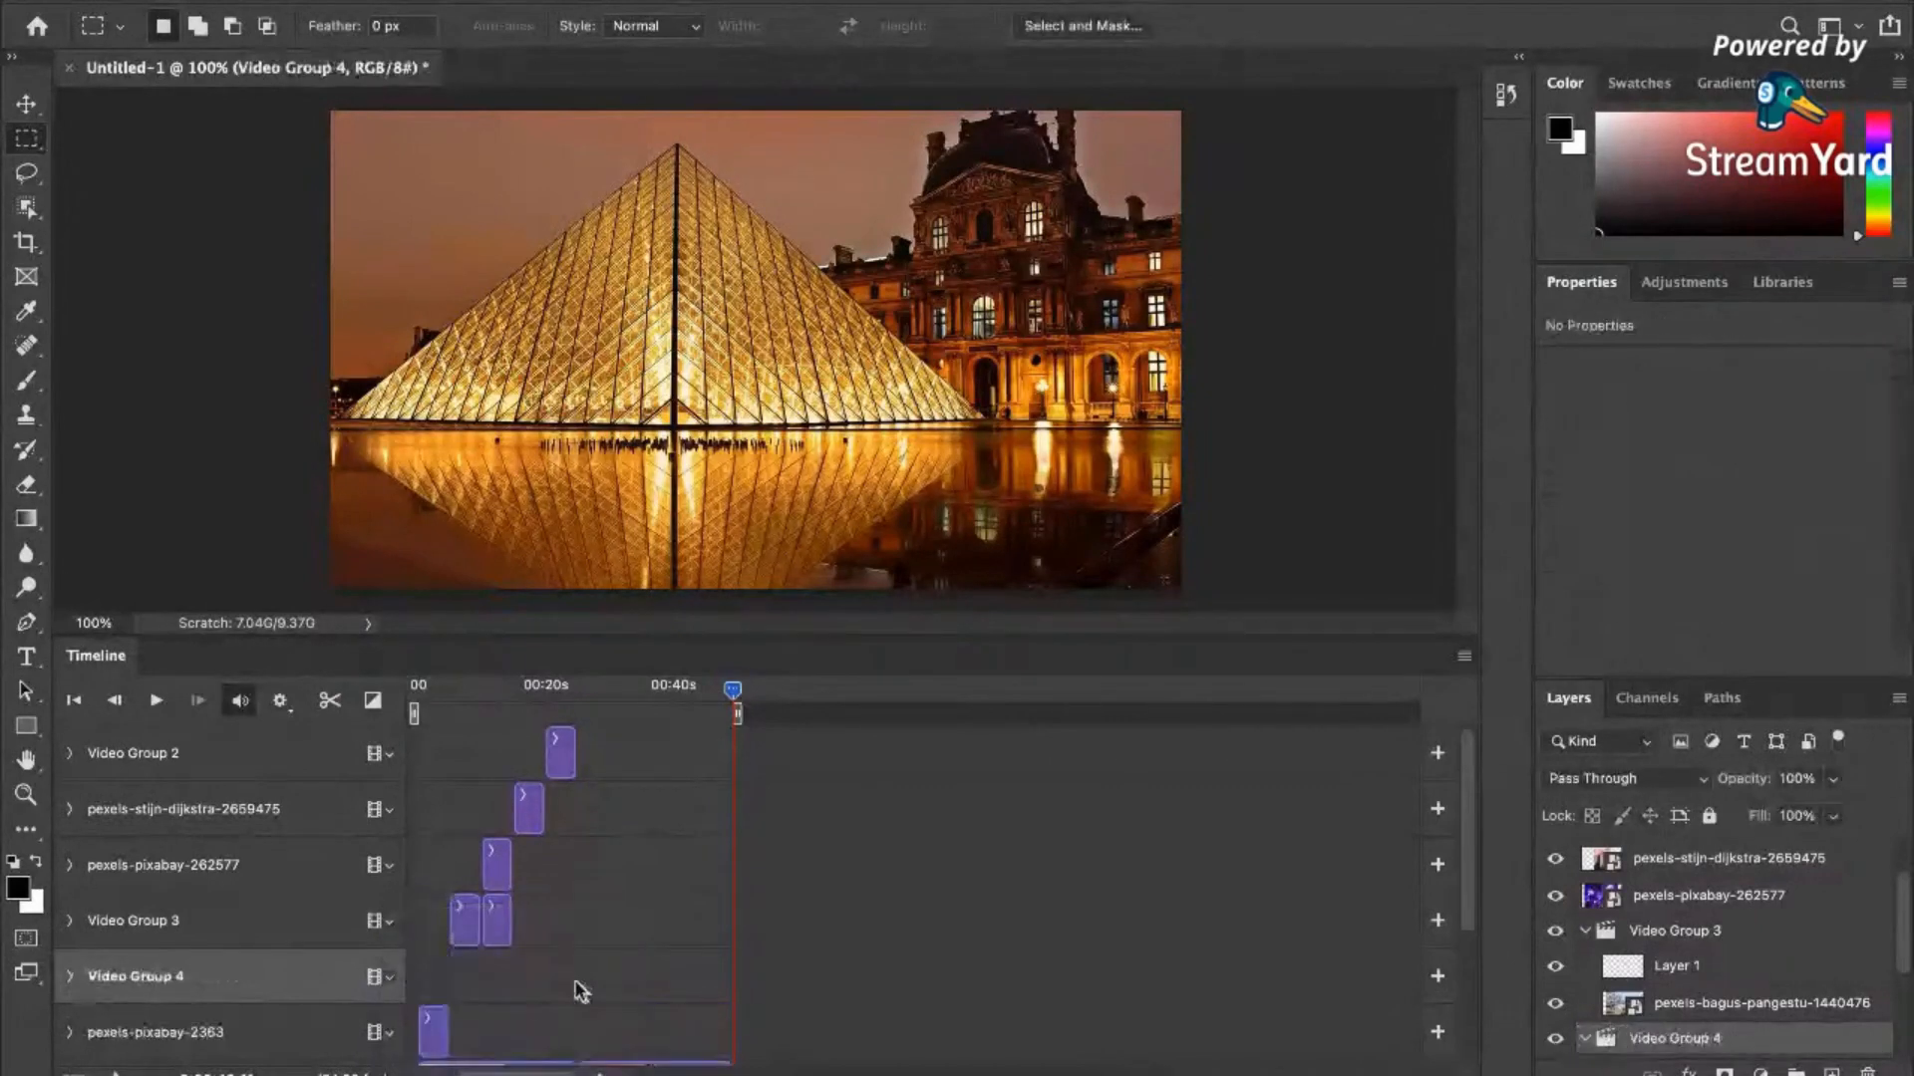
pyautogui.click(155, 1030)
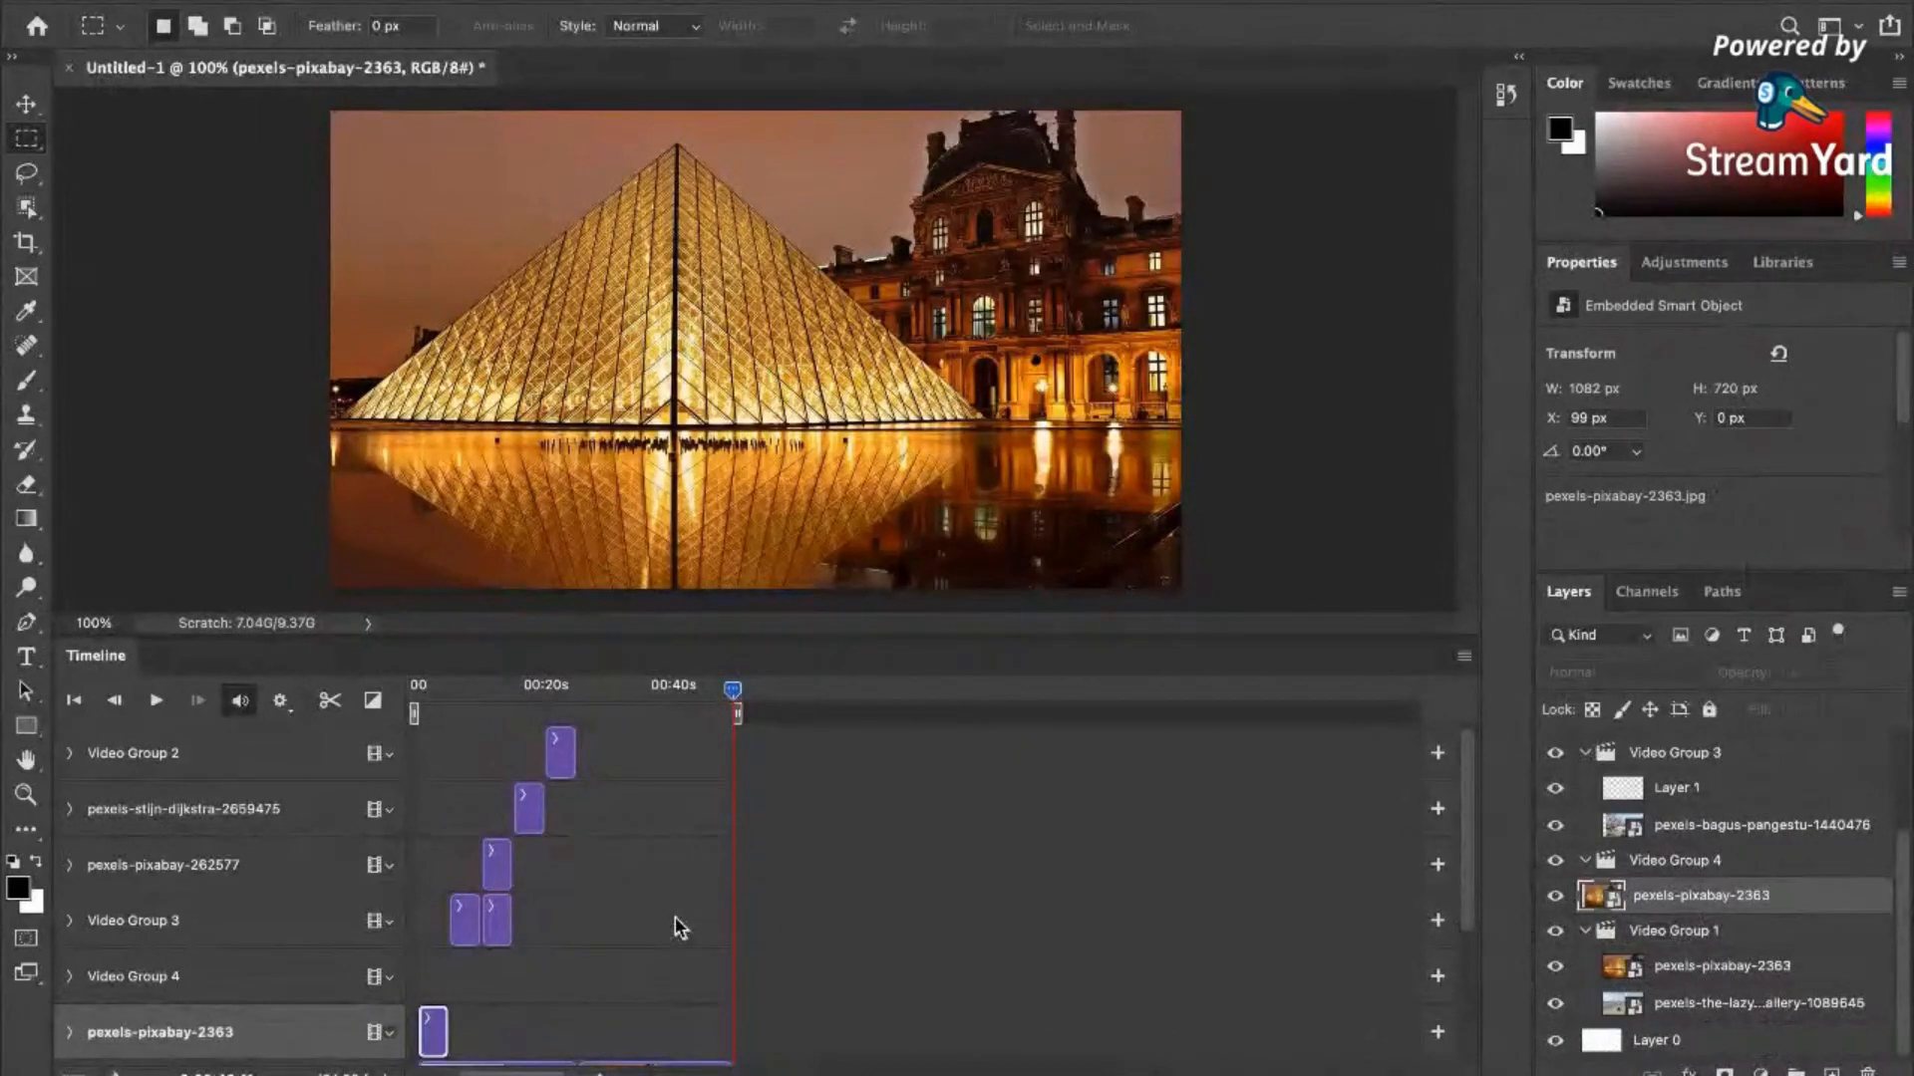
# Move the stijn-dijkstra, pixabay-2363 and pixabay-262577 photo layers into Video Group 4.
pyautogui.click(134, 975)
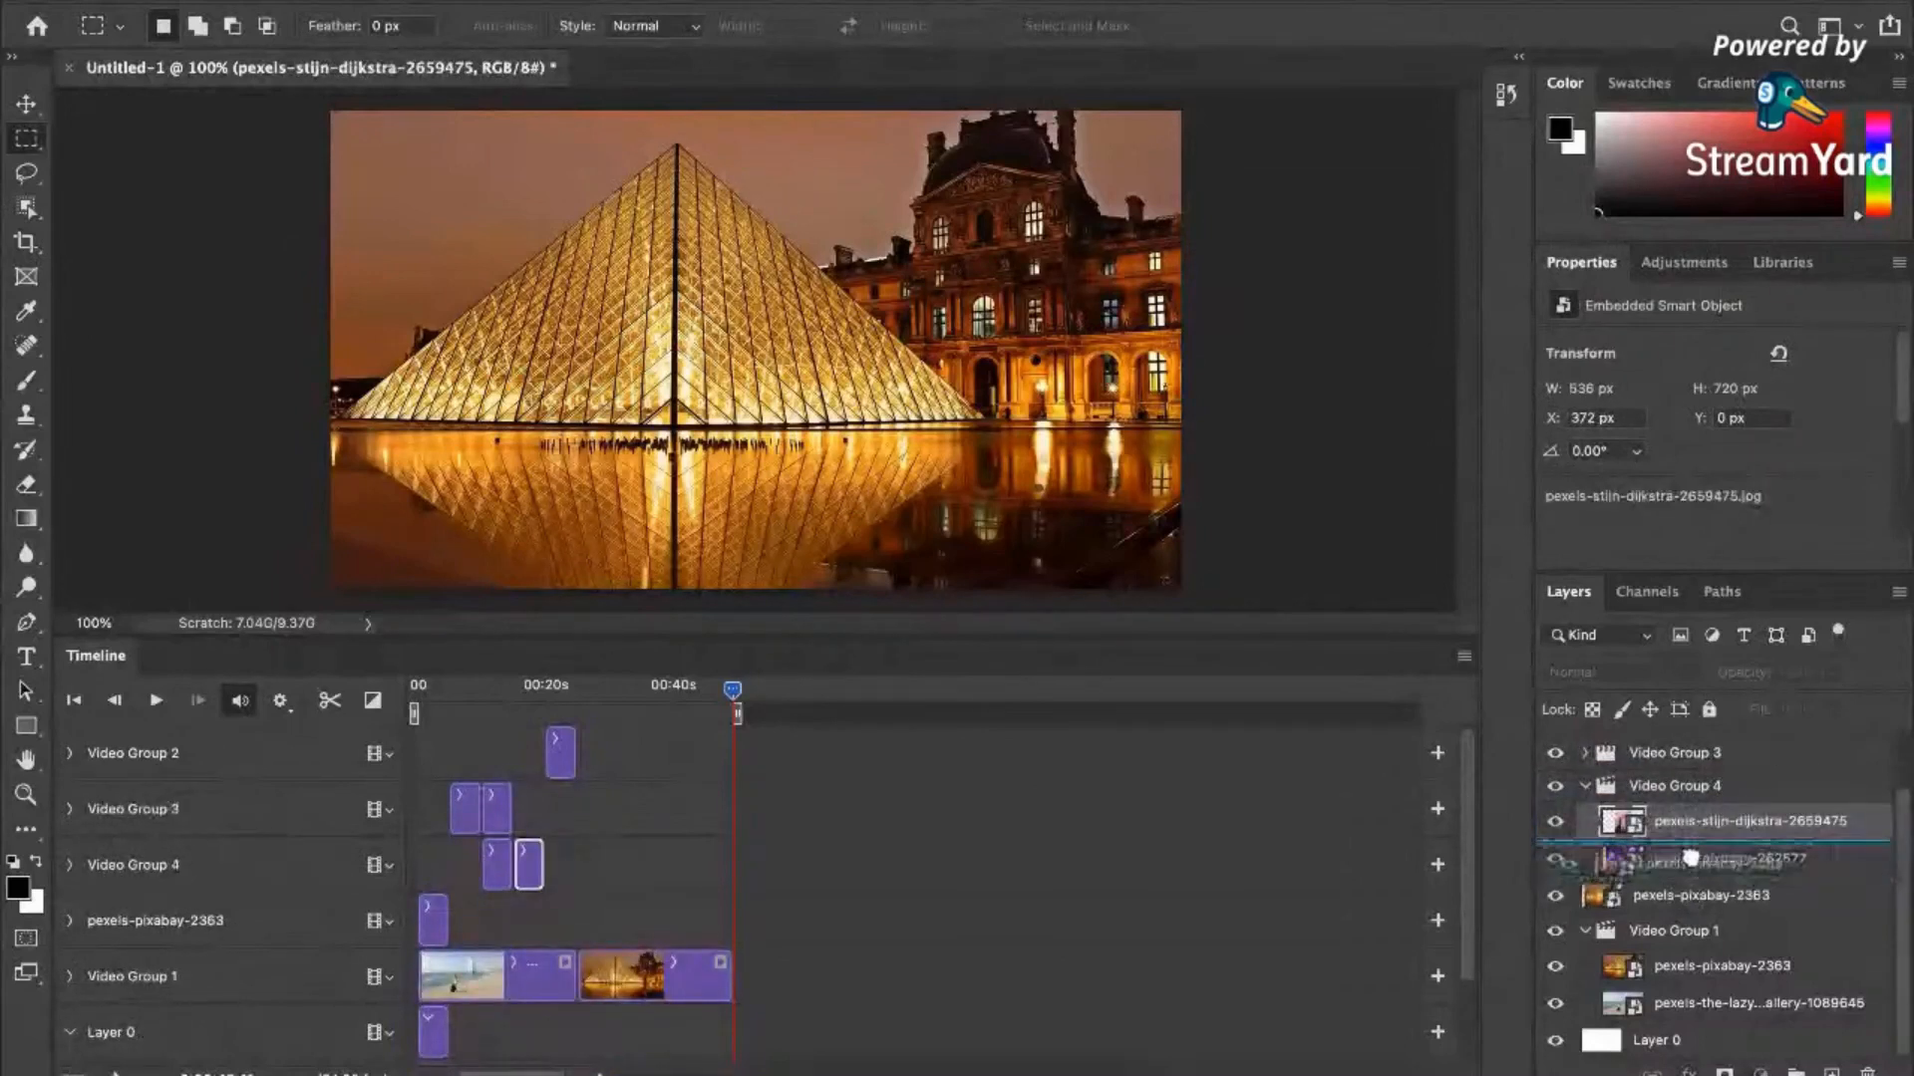
pyautogui.click(1721, 857)
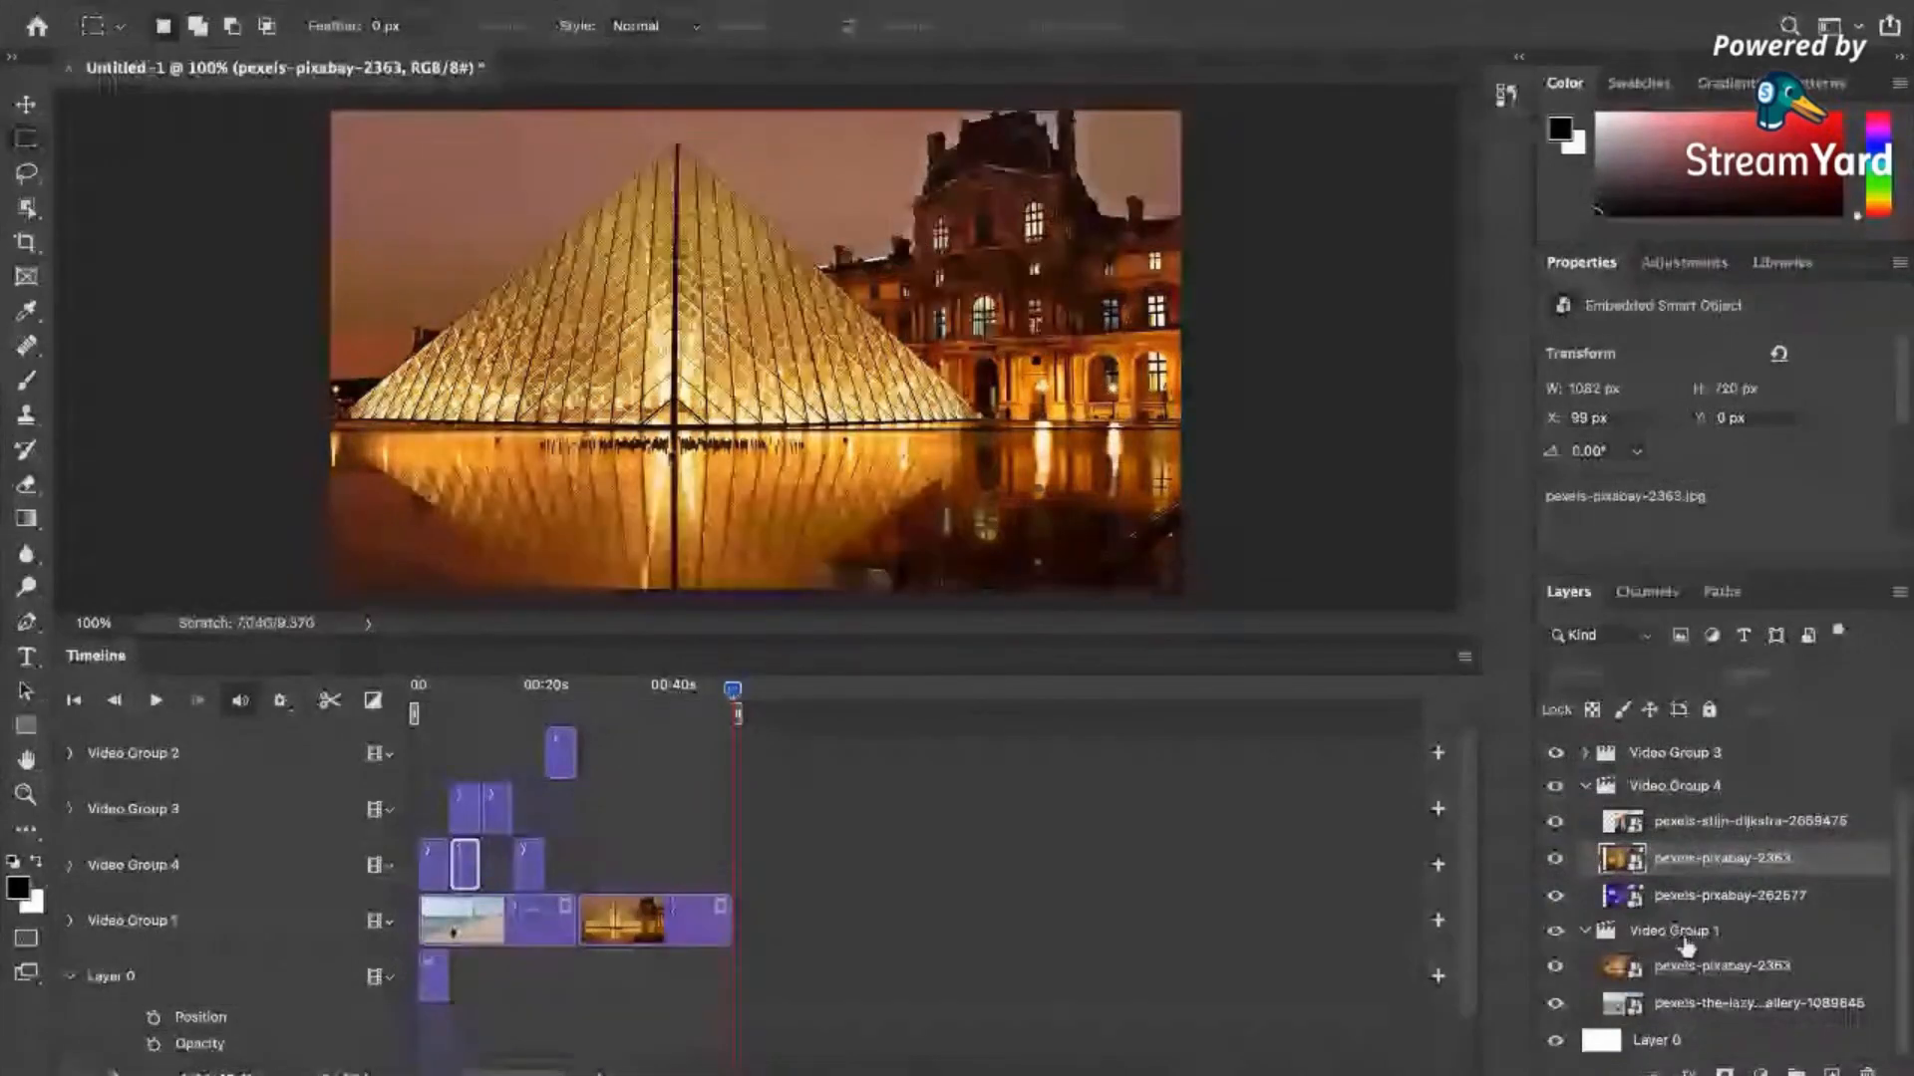
# Rename Video Group 1 to BG and confirm deleting the blank Layer 0.
pyautogui.rightClick(1675, 931)
pyautogui.write('BG')
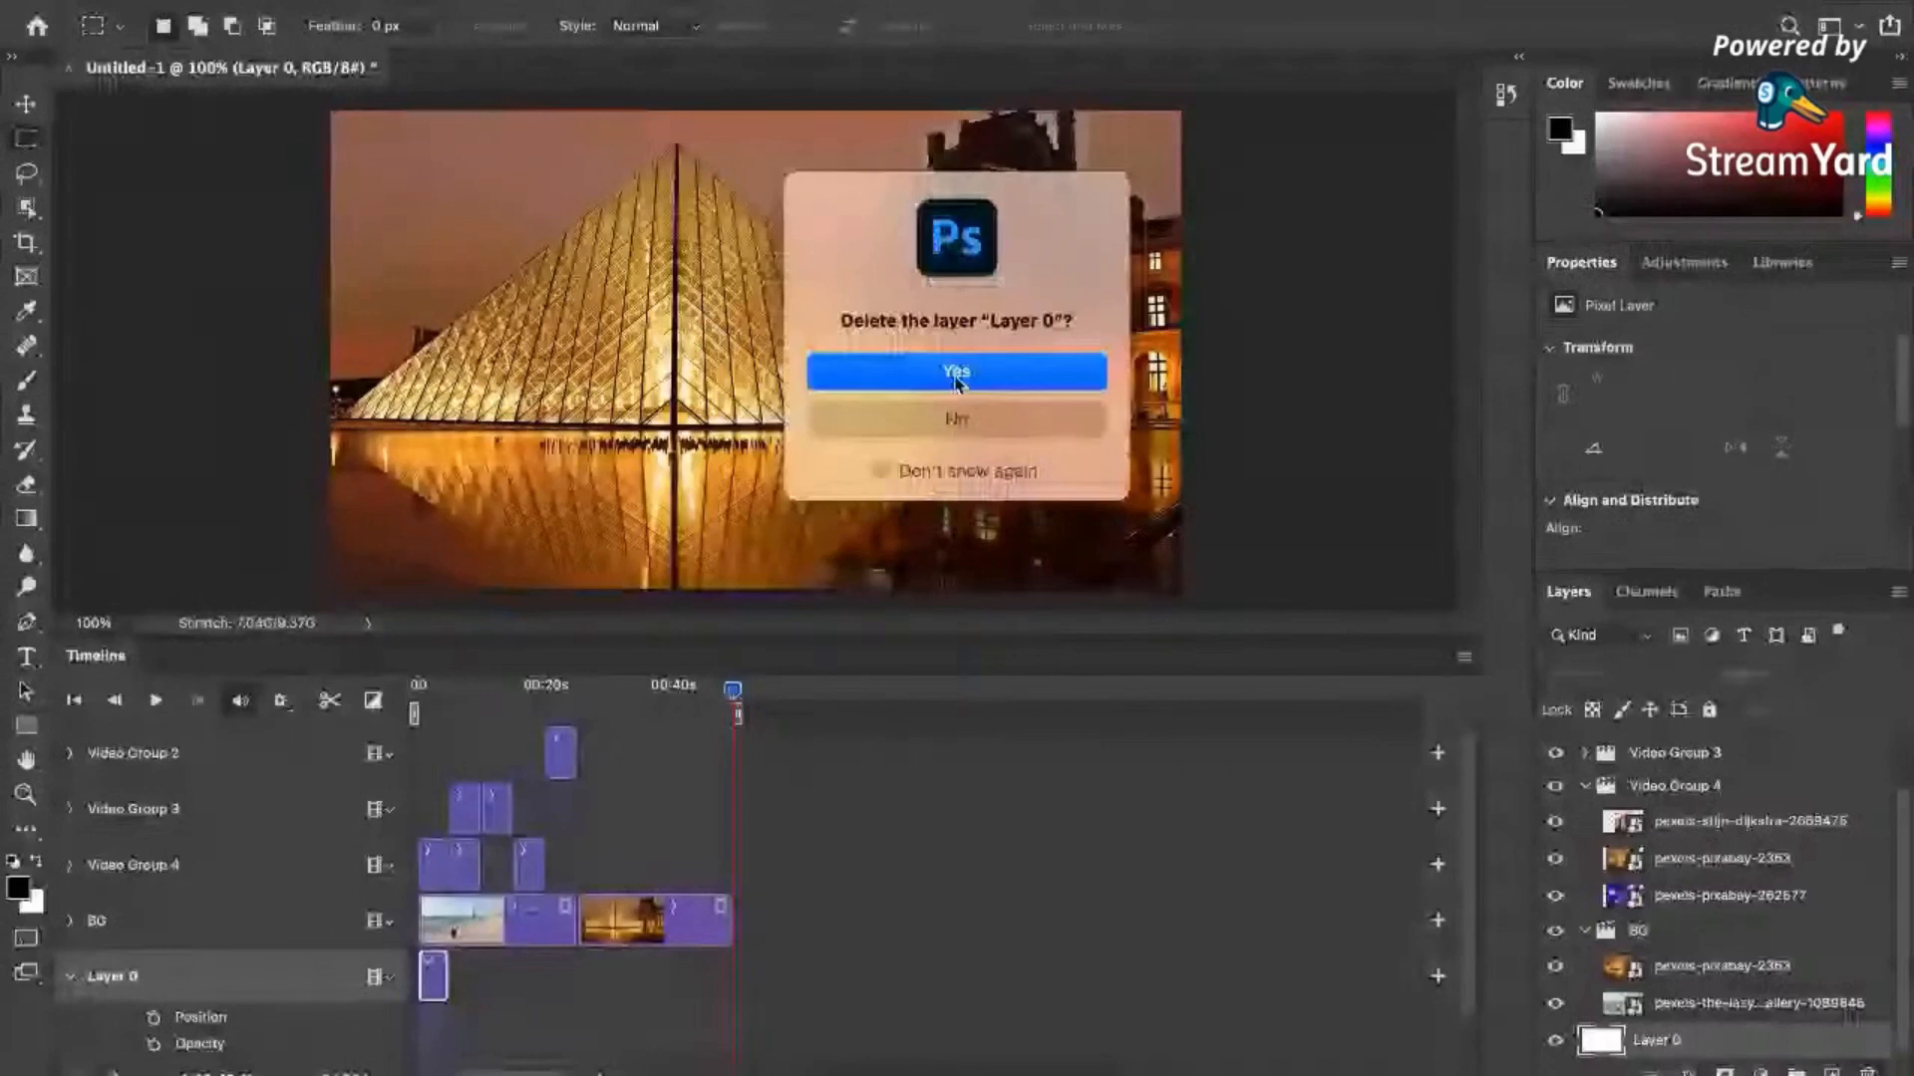
pyautogui.click(955, 371)
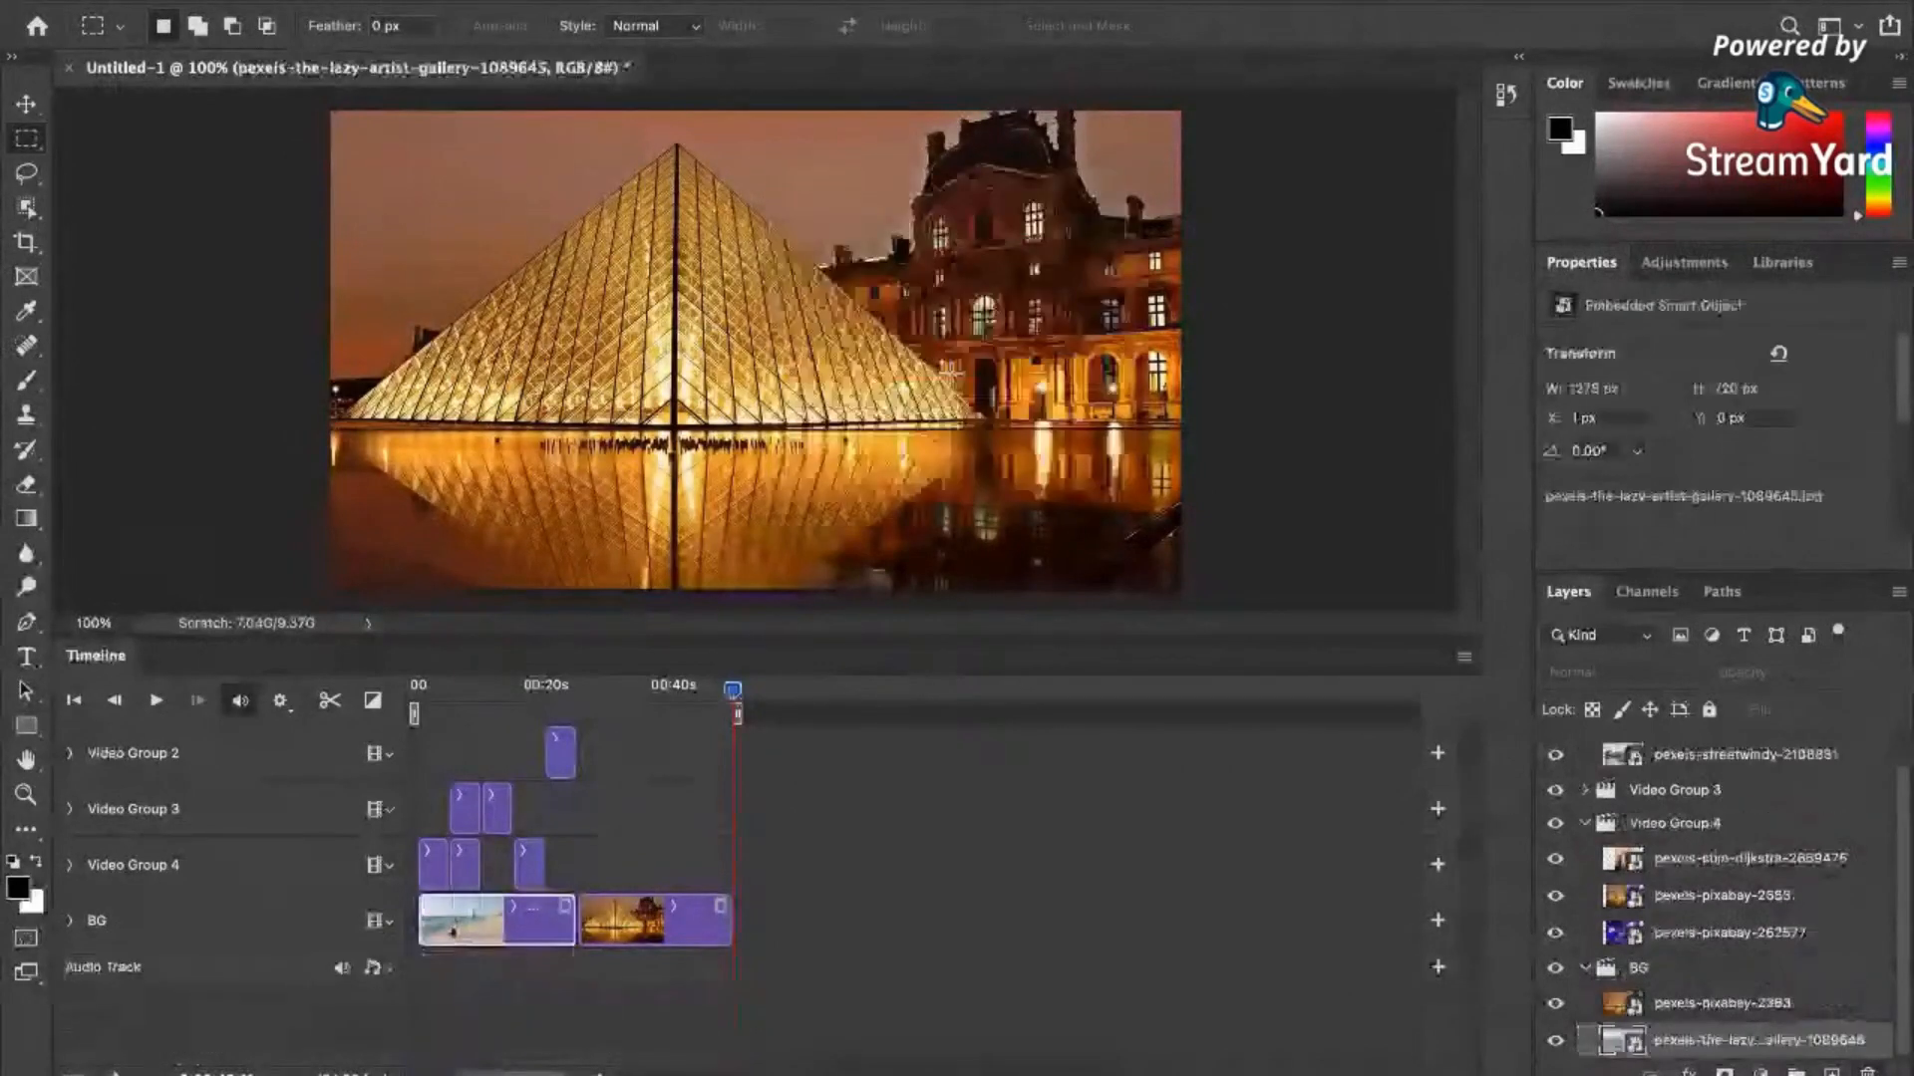
# Rename Video Group 4 to Photos and Video Group 3 to Video in the Layers panel.
pyautogui.click(1634, 966)
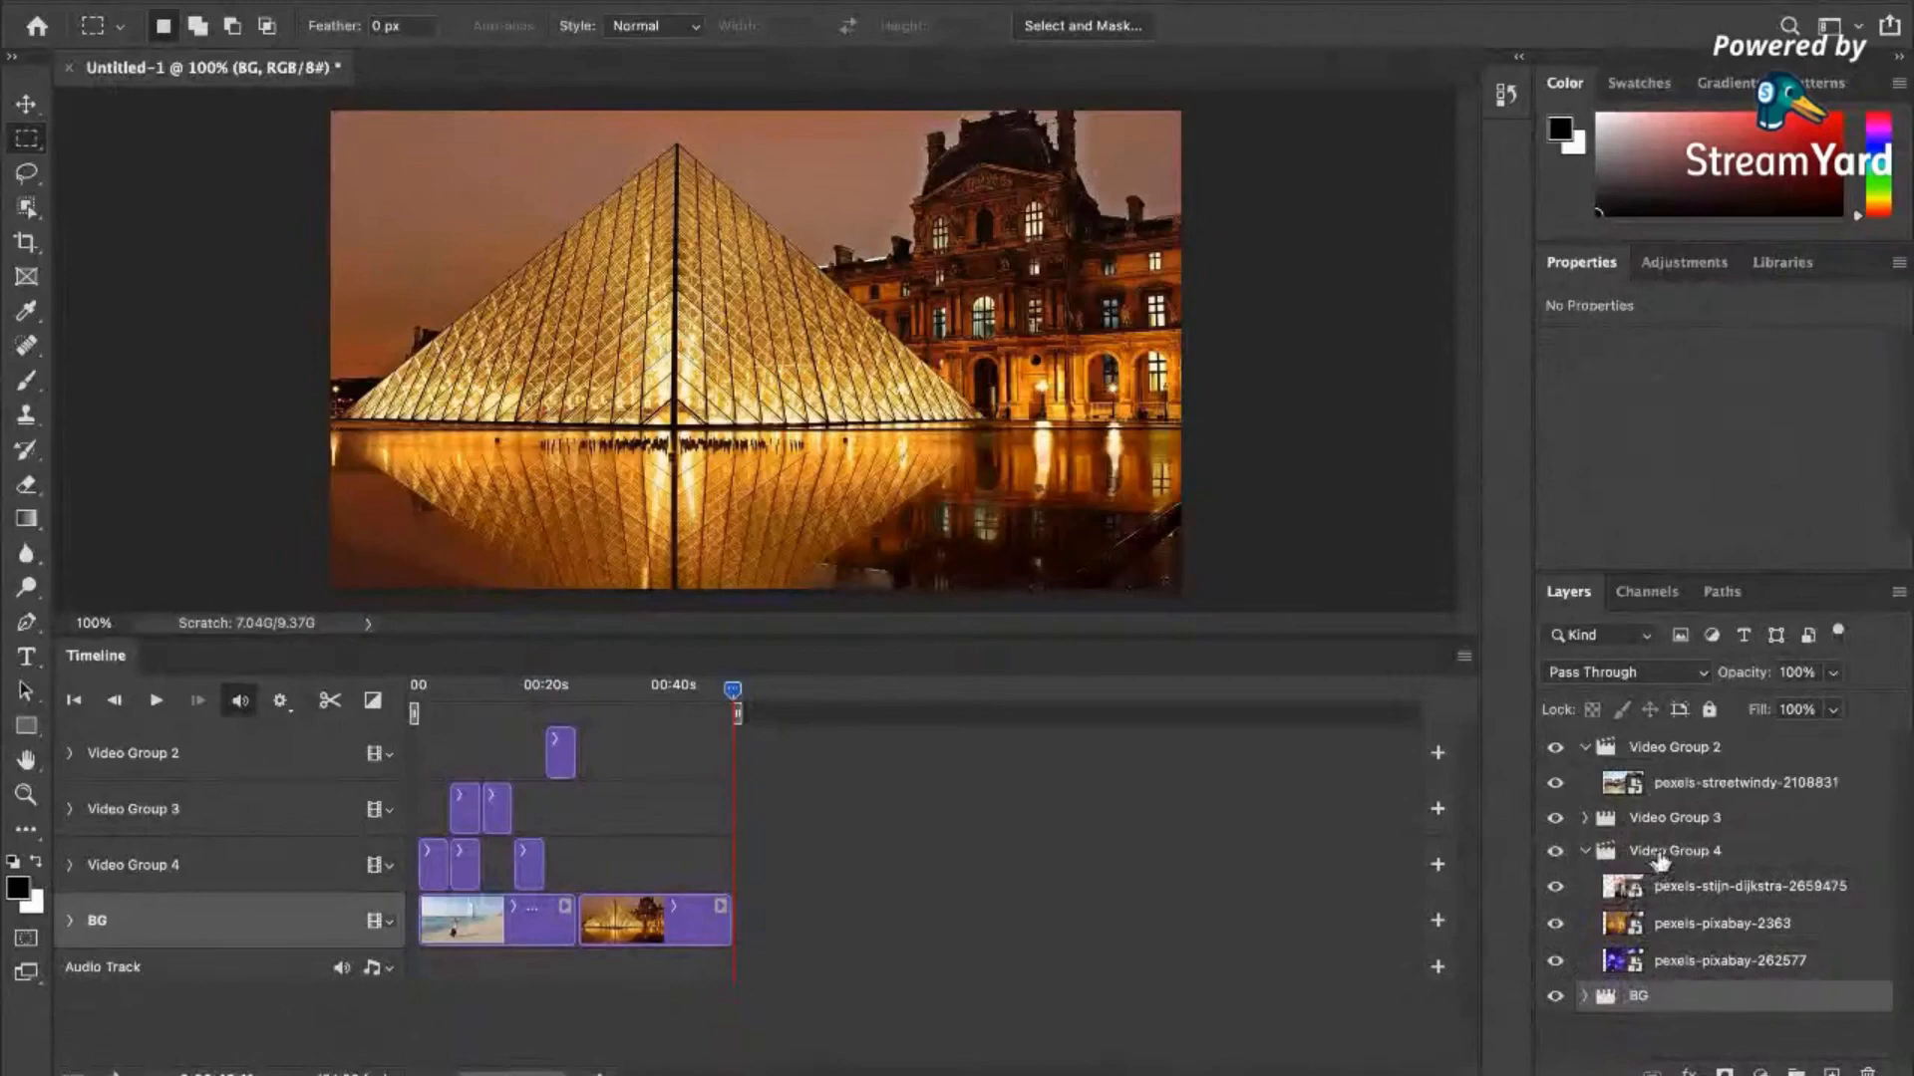
pyautogui.rightClick(1673, 851)
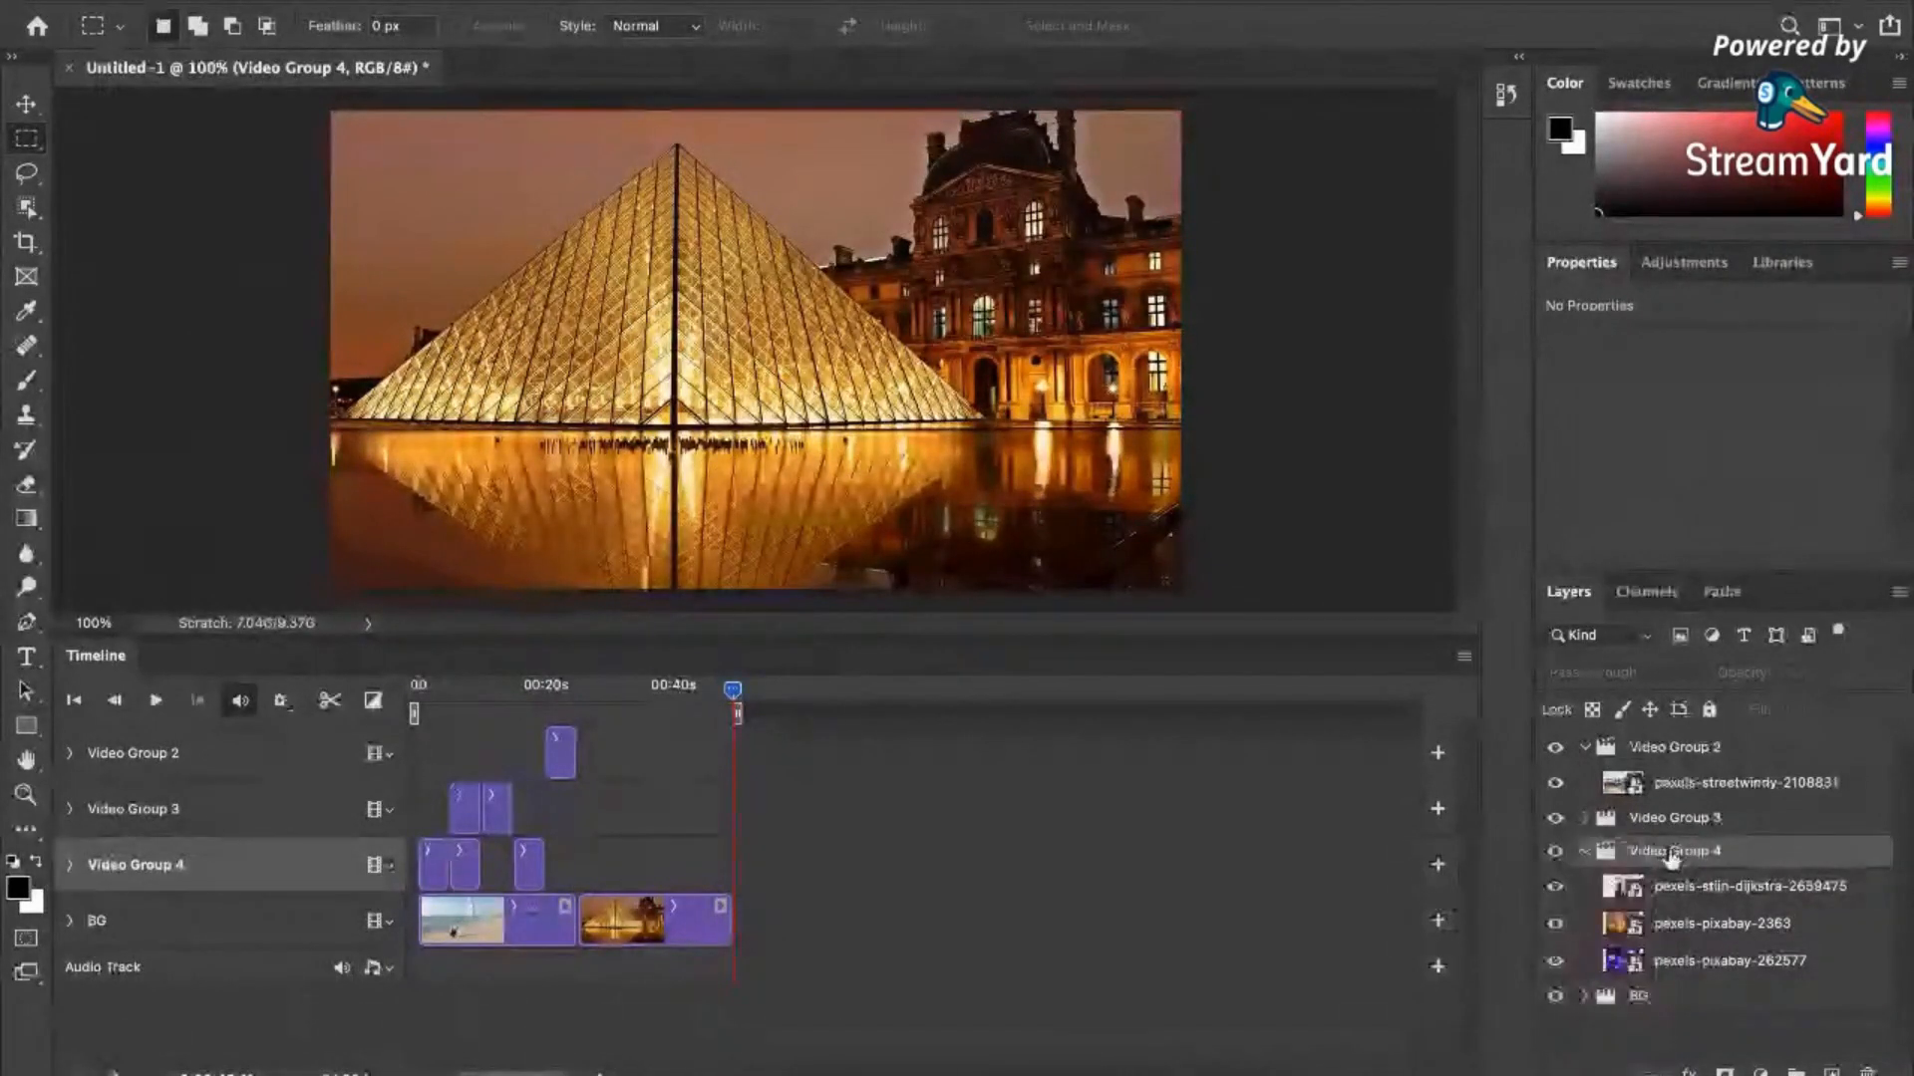
pyautogui.doubleClick(1683, 851)
pyautogui.write('Photos')
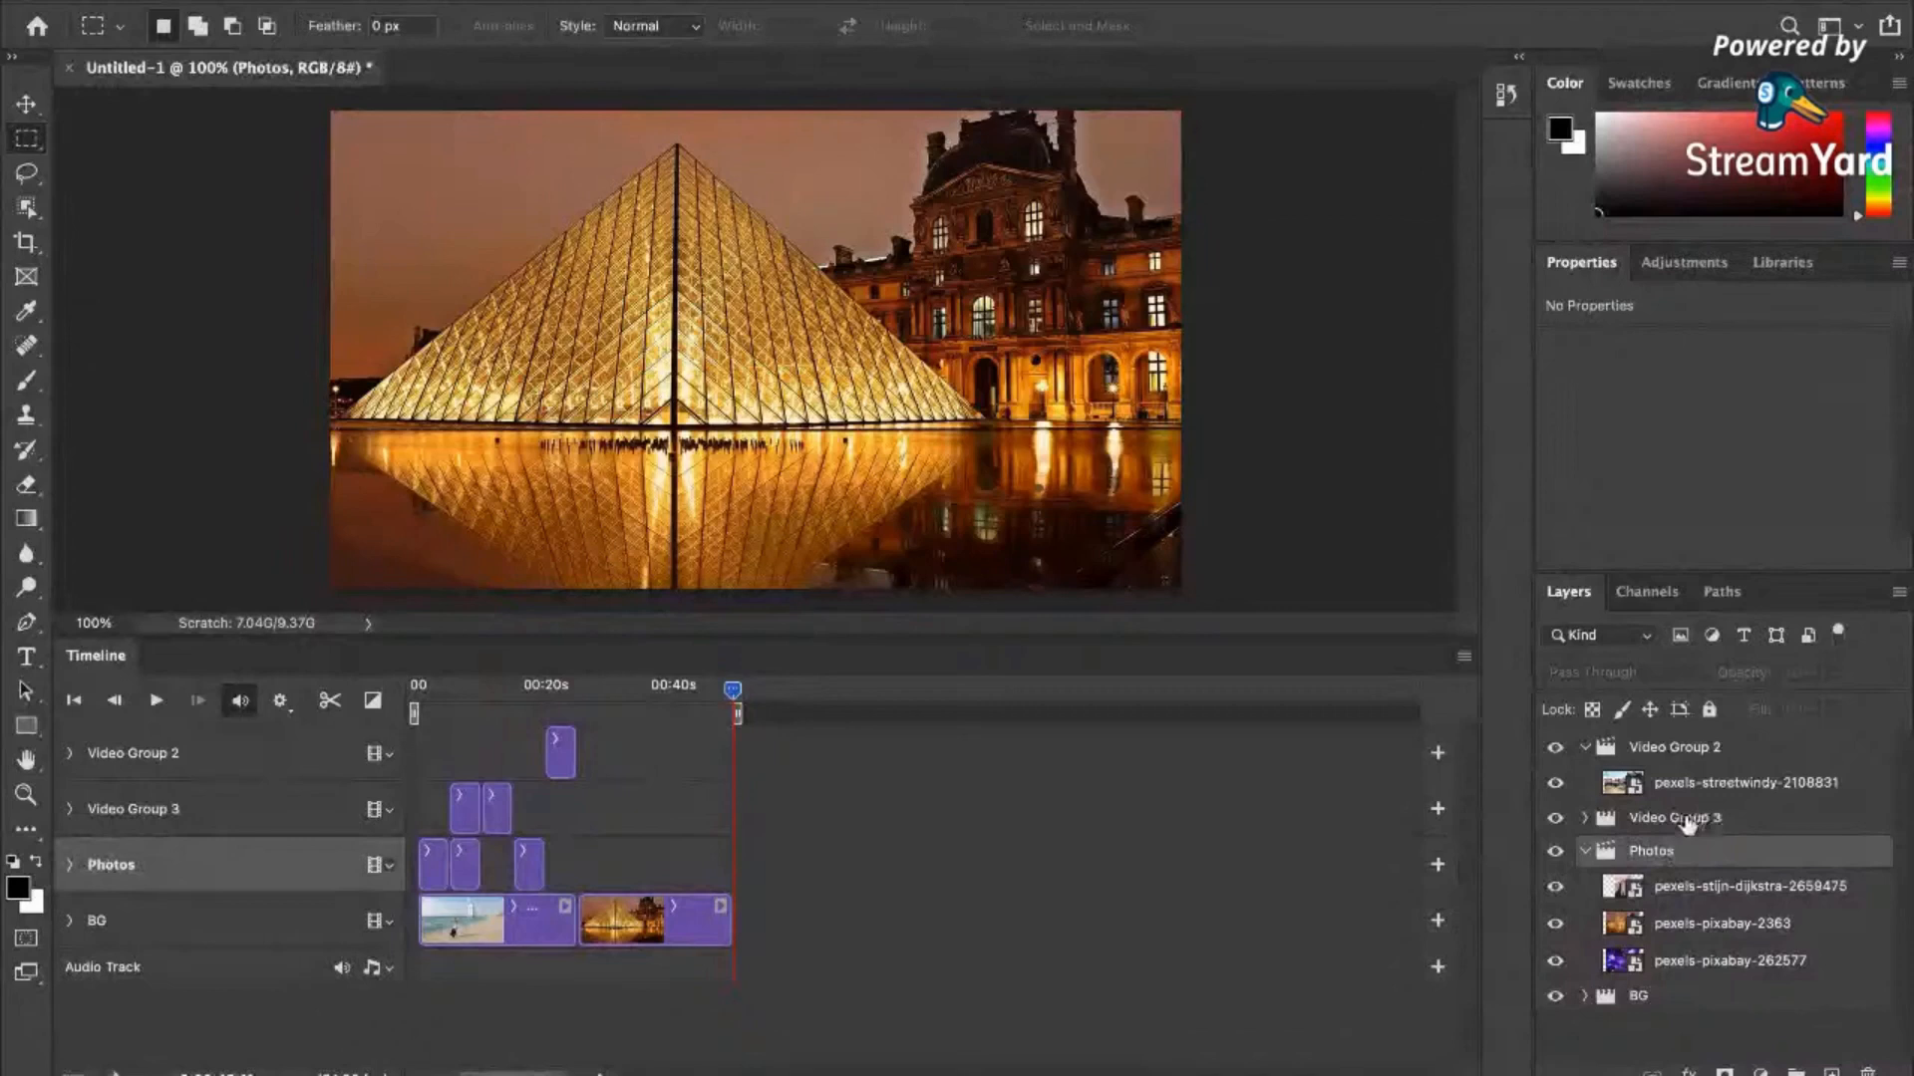
pyautogui.doubleClick(1675, 817)
pyautogui.write('Video')
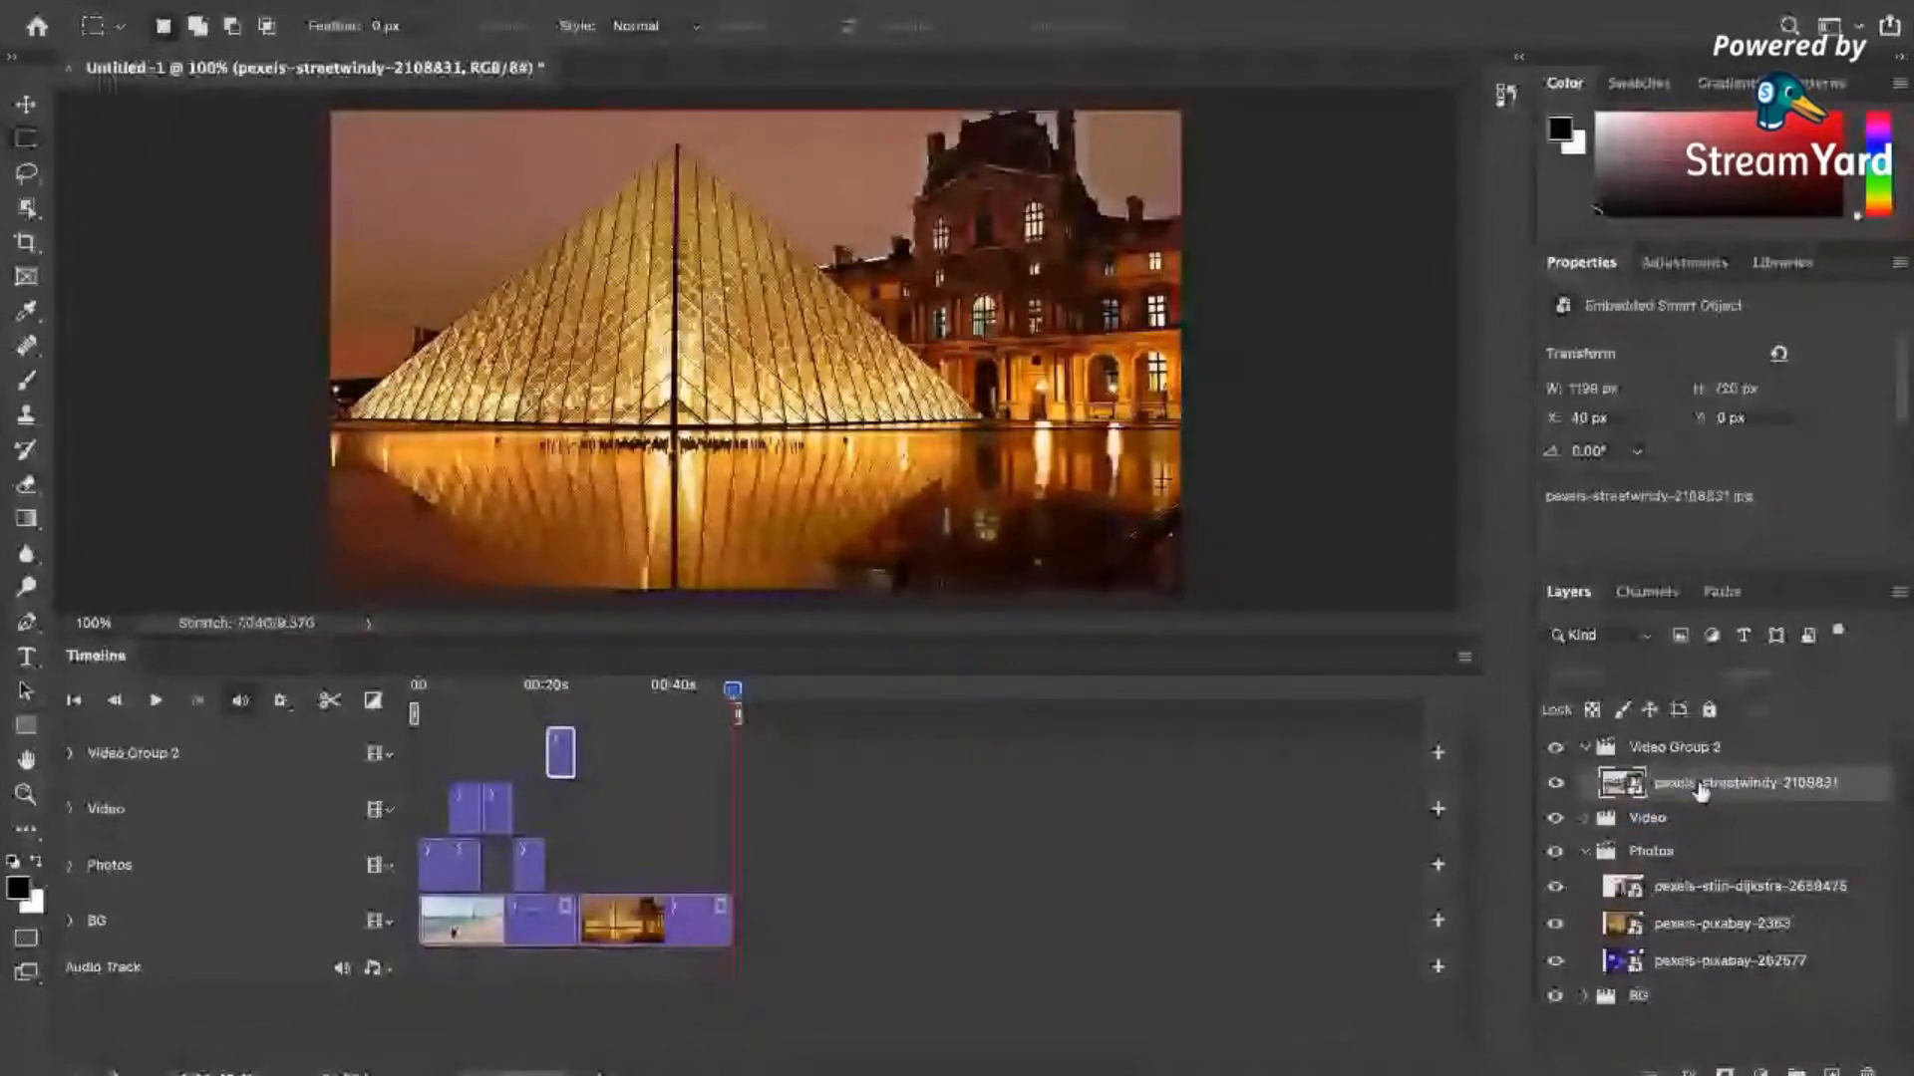
# Delete Video Group 2 with its streetwindy photo and expand the Photos and Video tracks.
pyautogui.click(1677, 748)
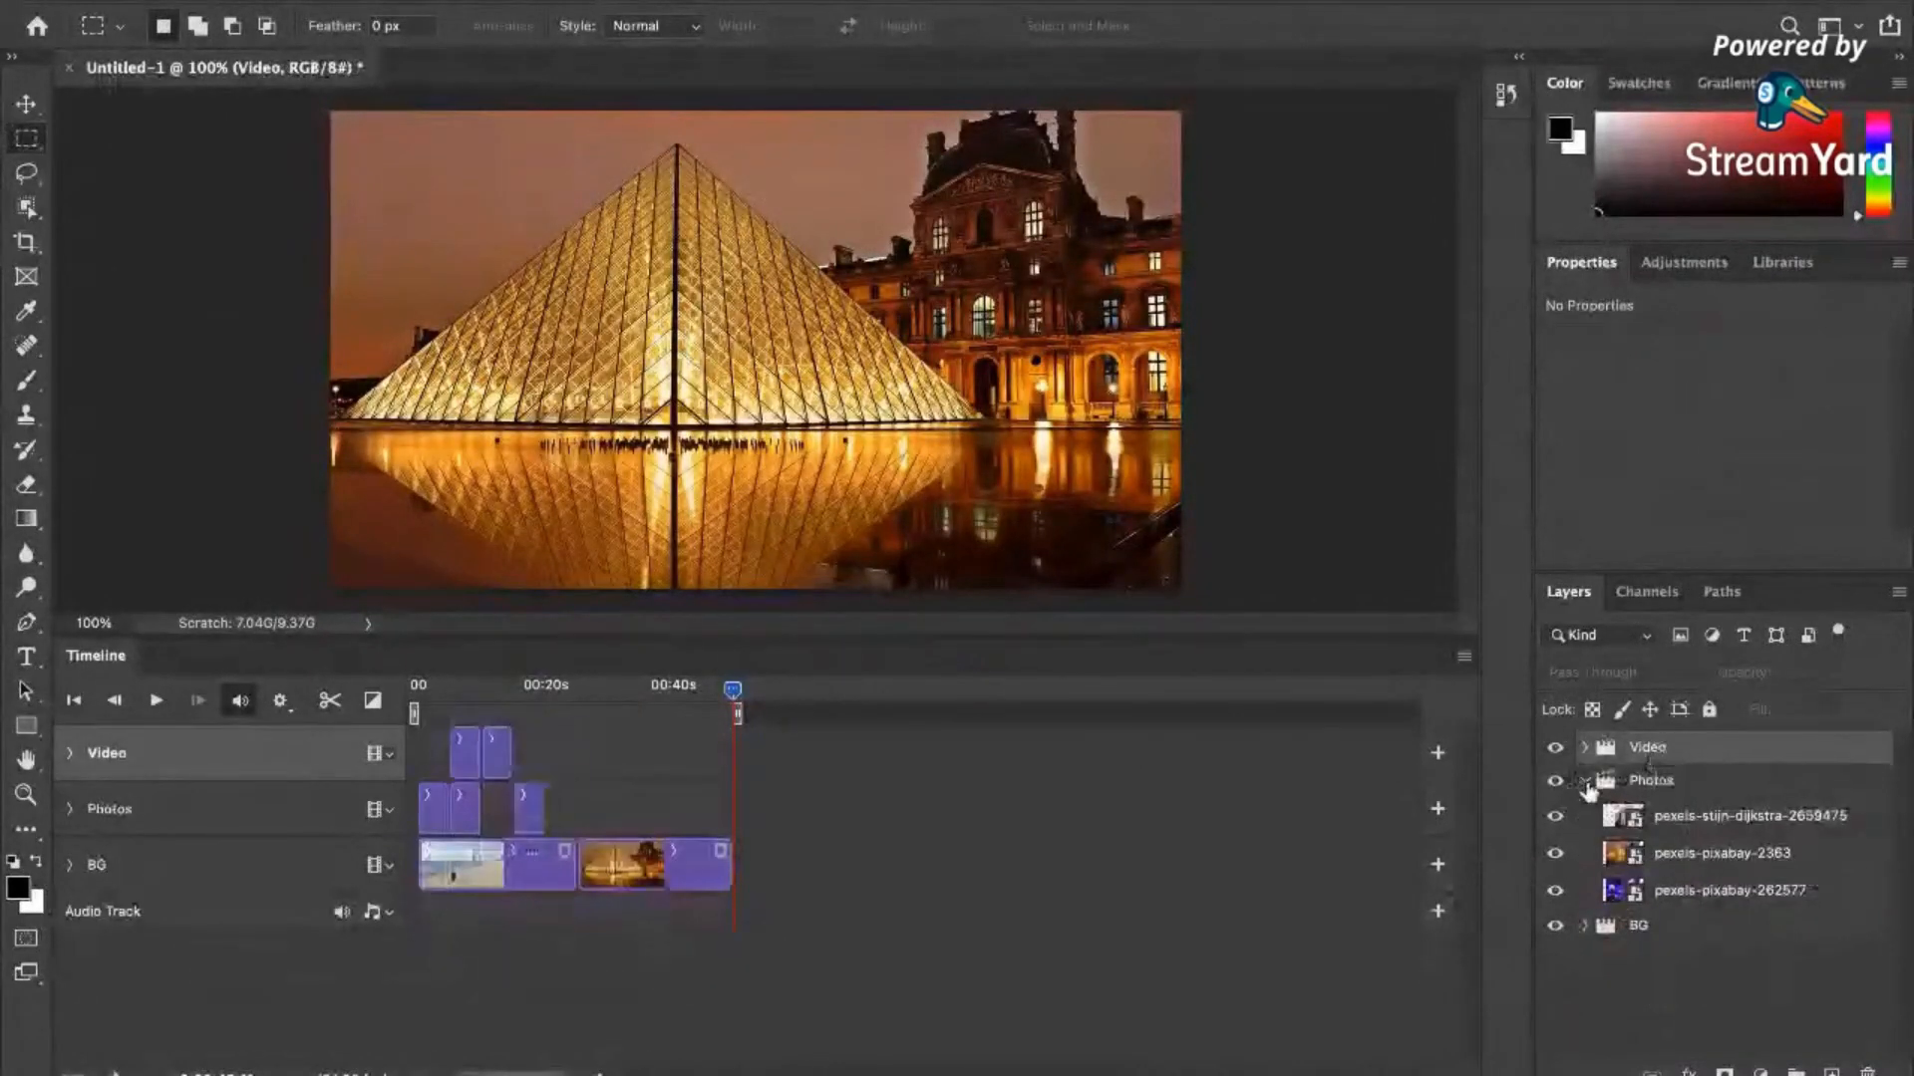
pyautogui.click(1585, 779)
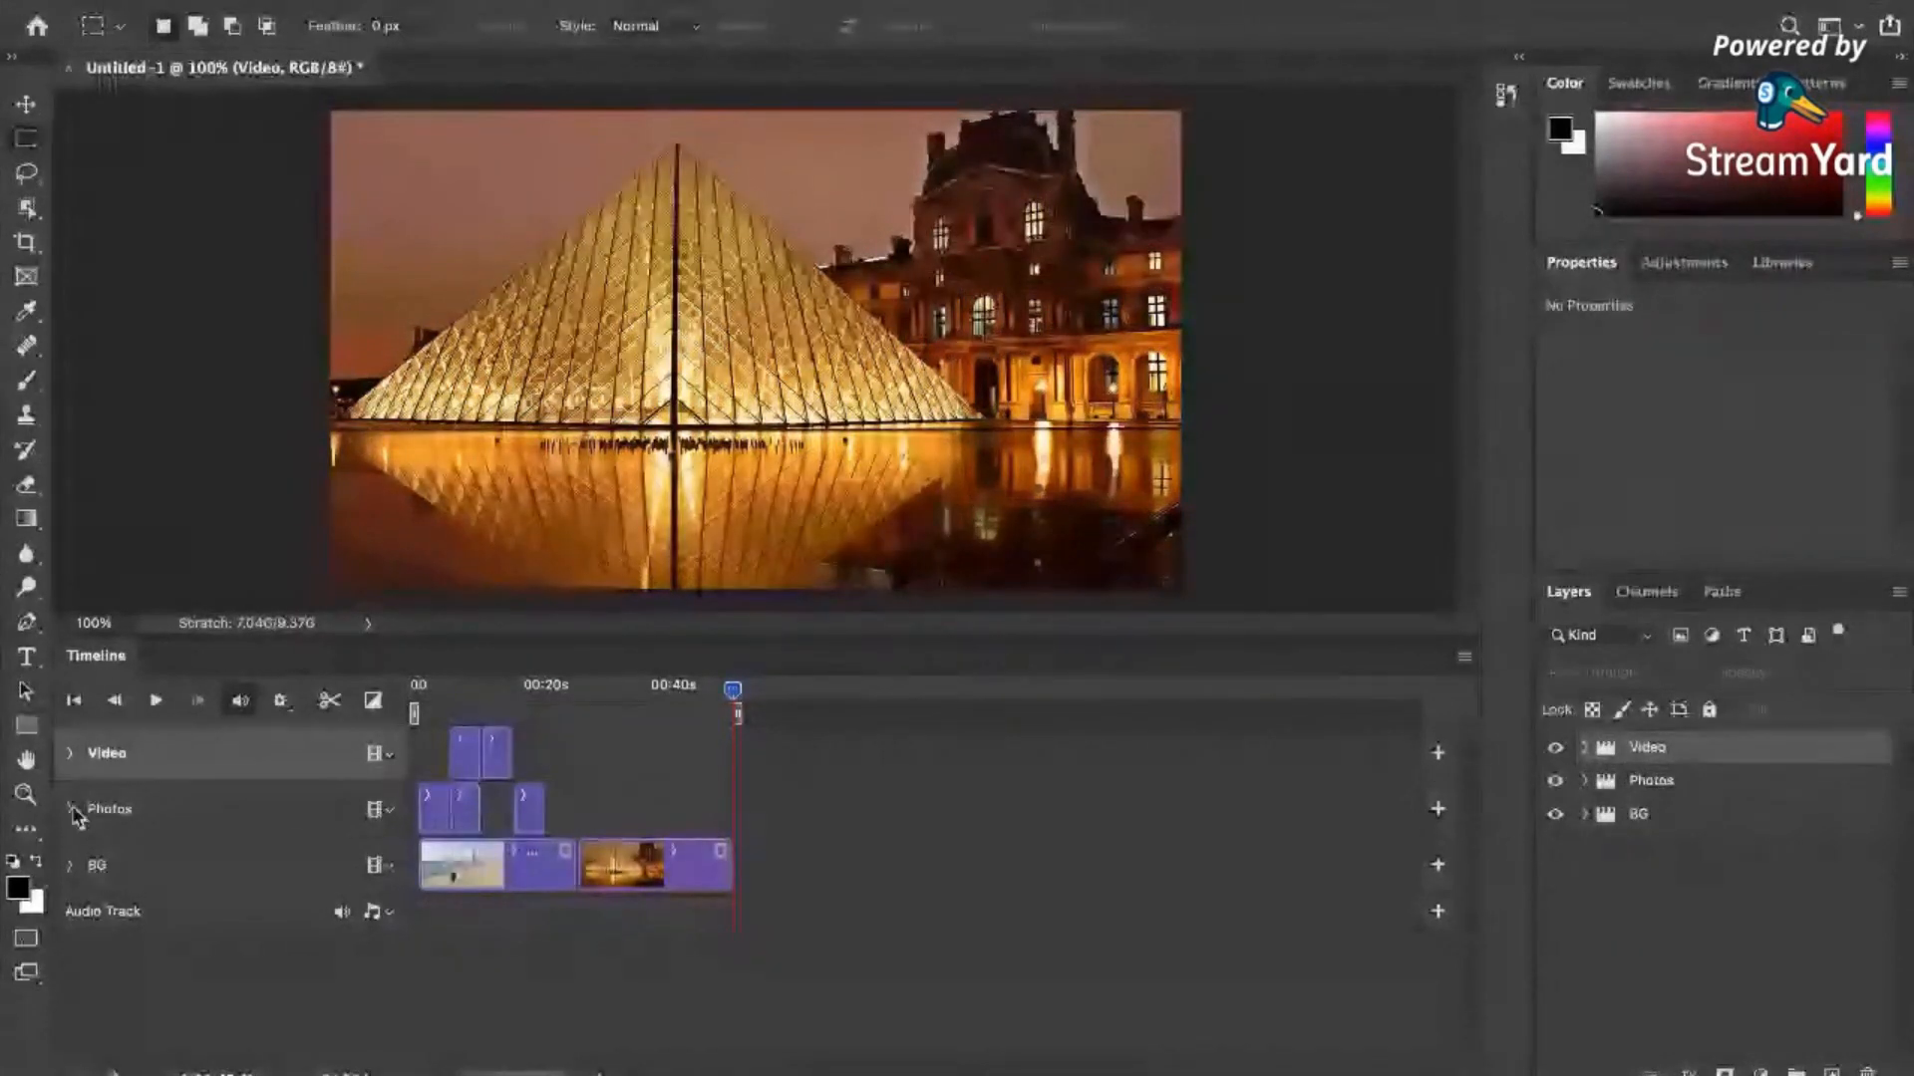
pyautogui.click(71, 807)
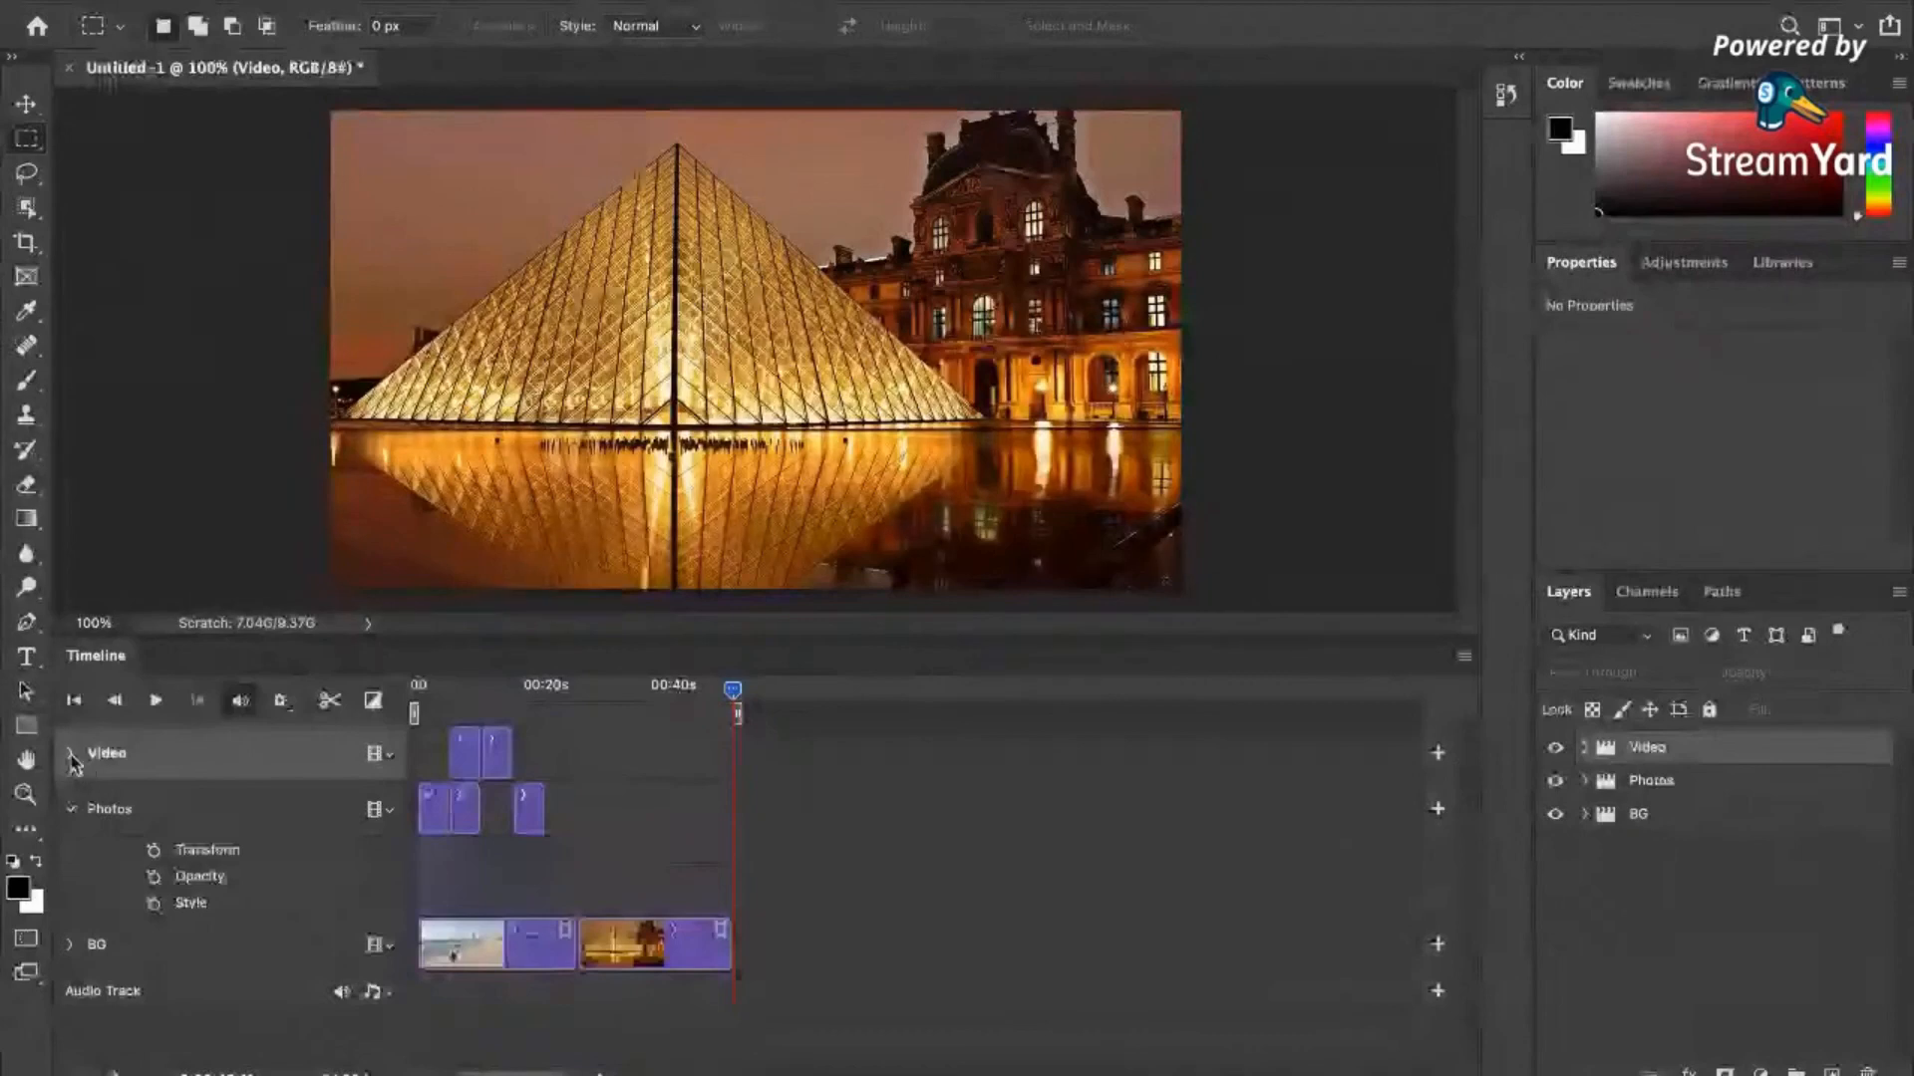
pyautogui.click(72, 753)
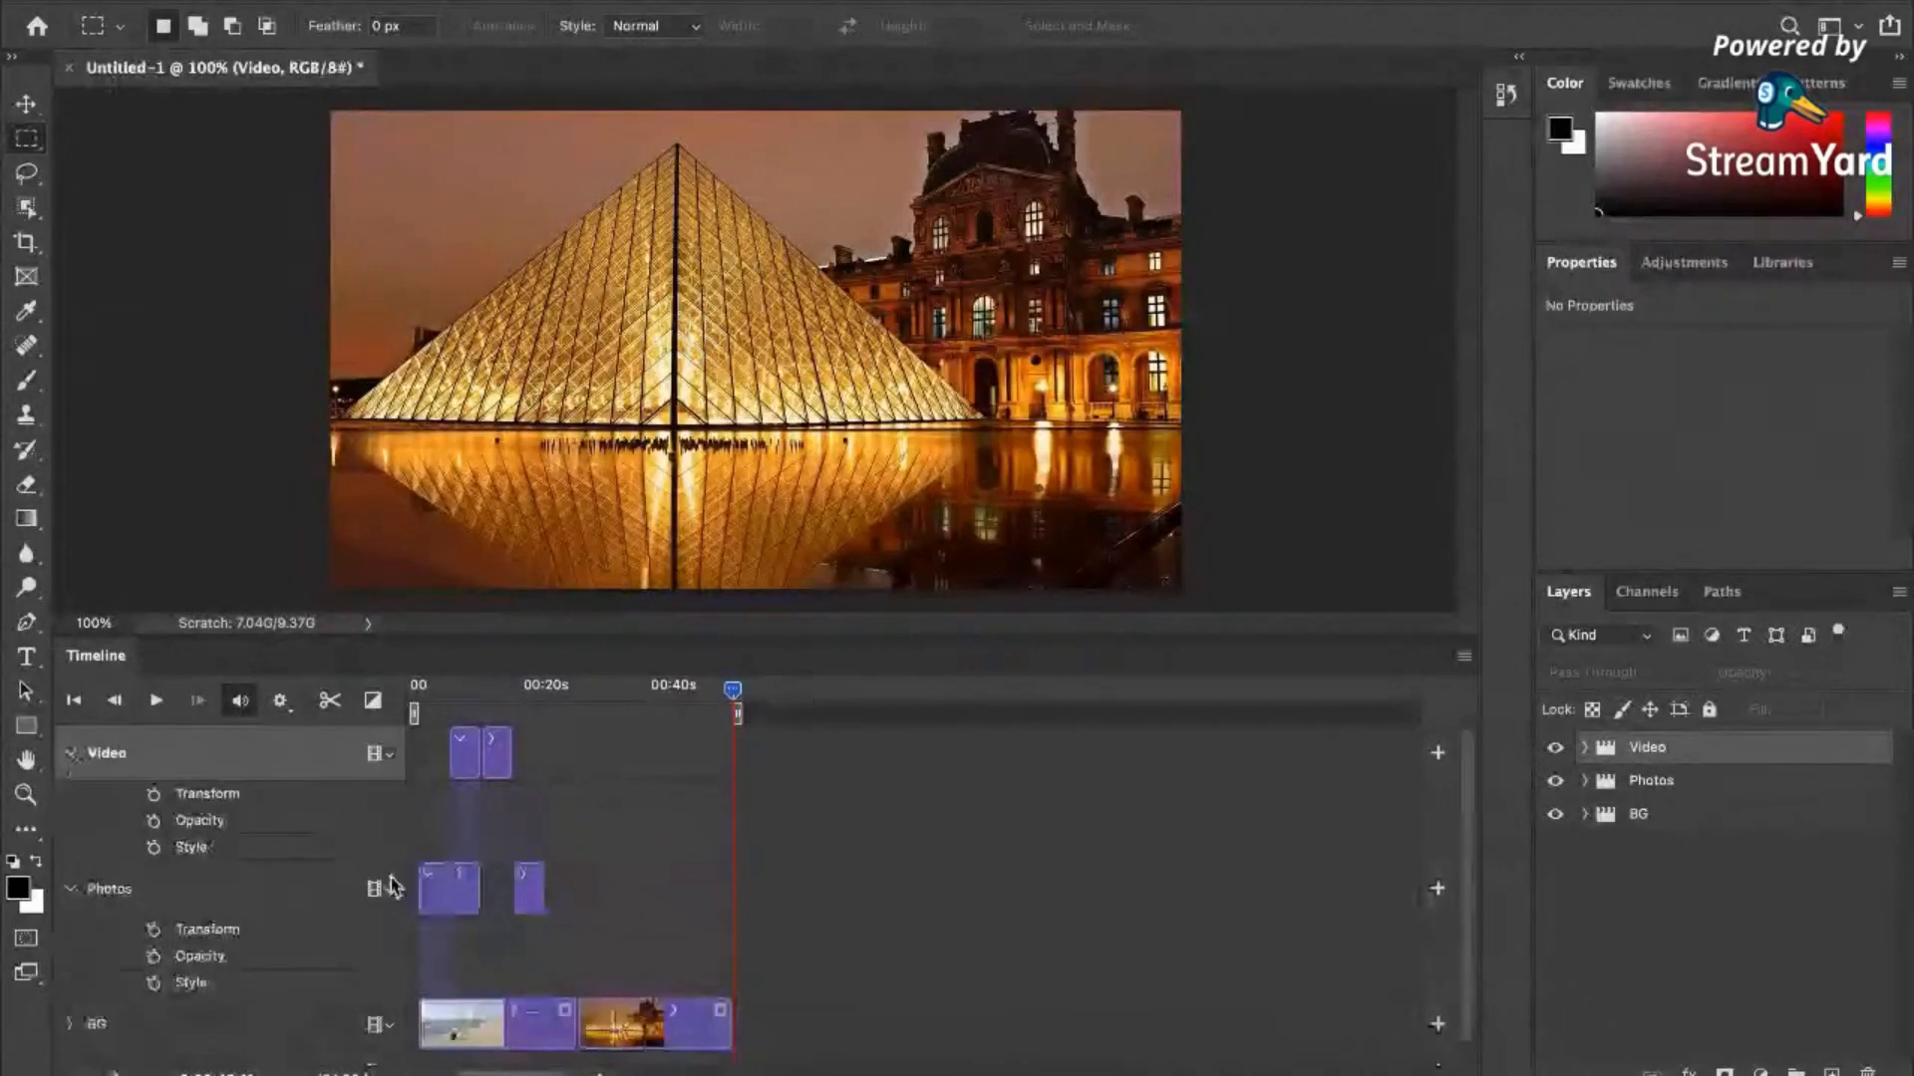
pyautogui.click(1585, 748)
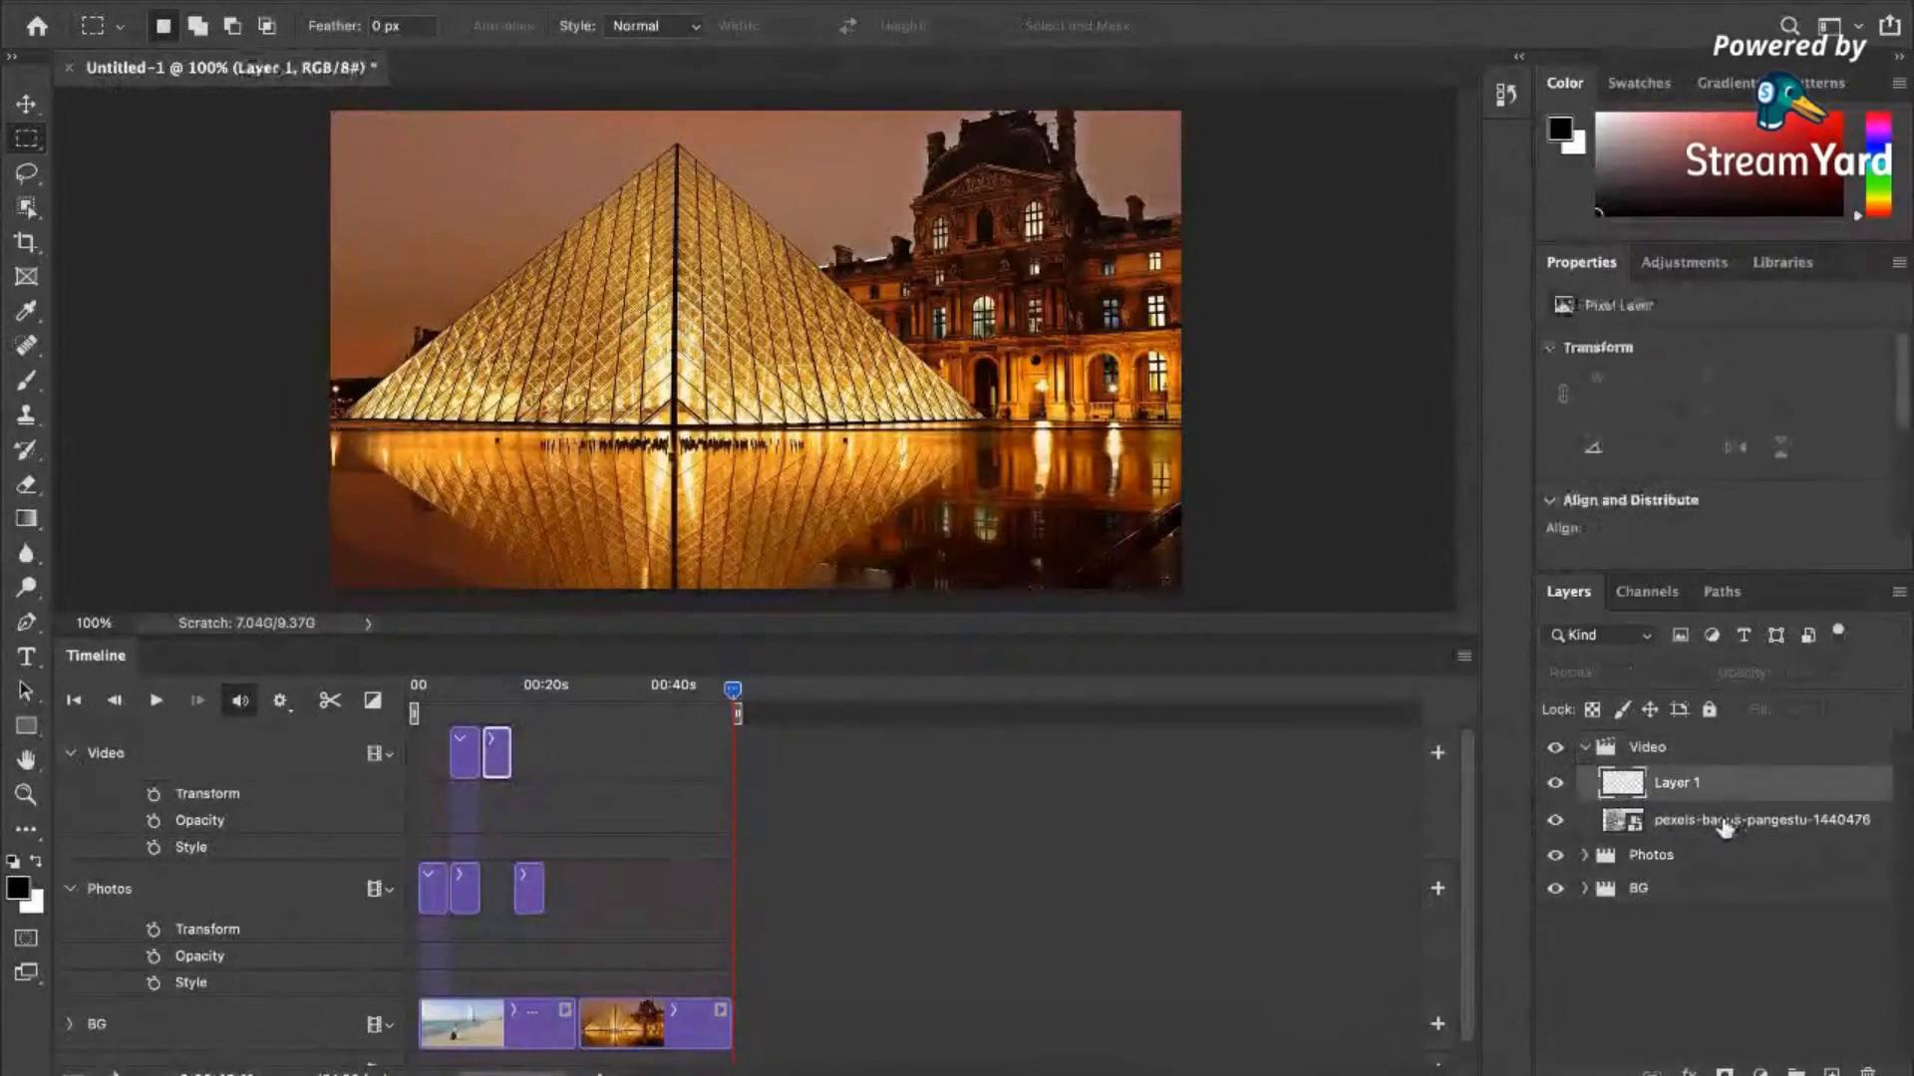
# Move Layer 1 and bagus-pangestu into Photos and scrub the playhead to 20 seconds to preview.
pyautogui.click(1760, 819)
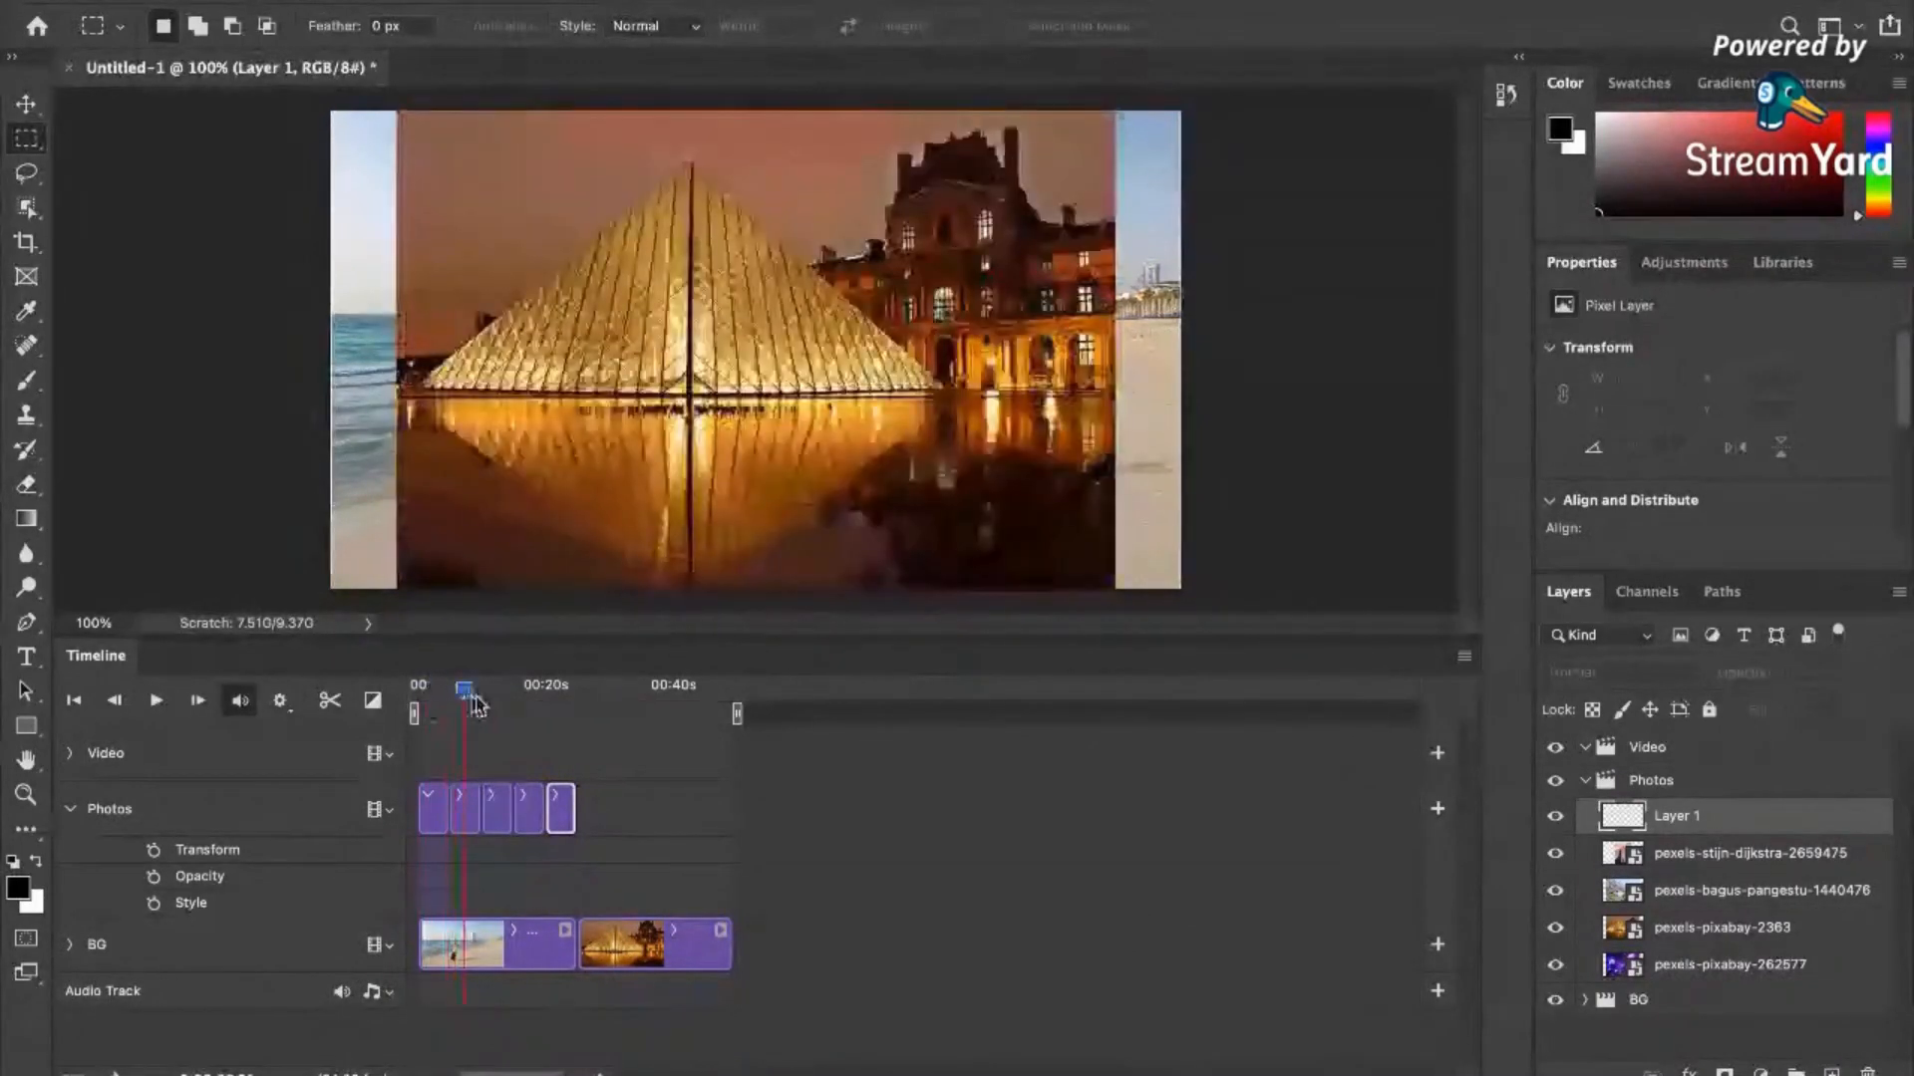
pyautogui.moveTo(464, 695); pyautogui.dragTo(534, 696)
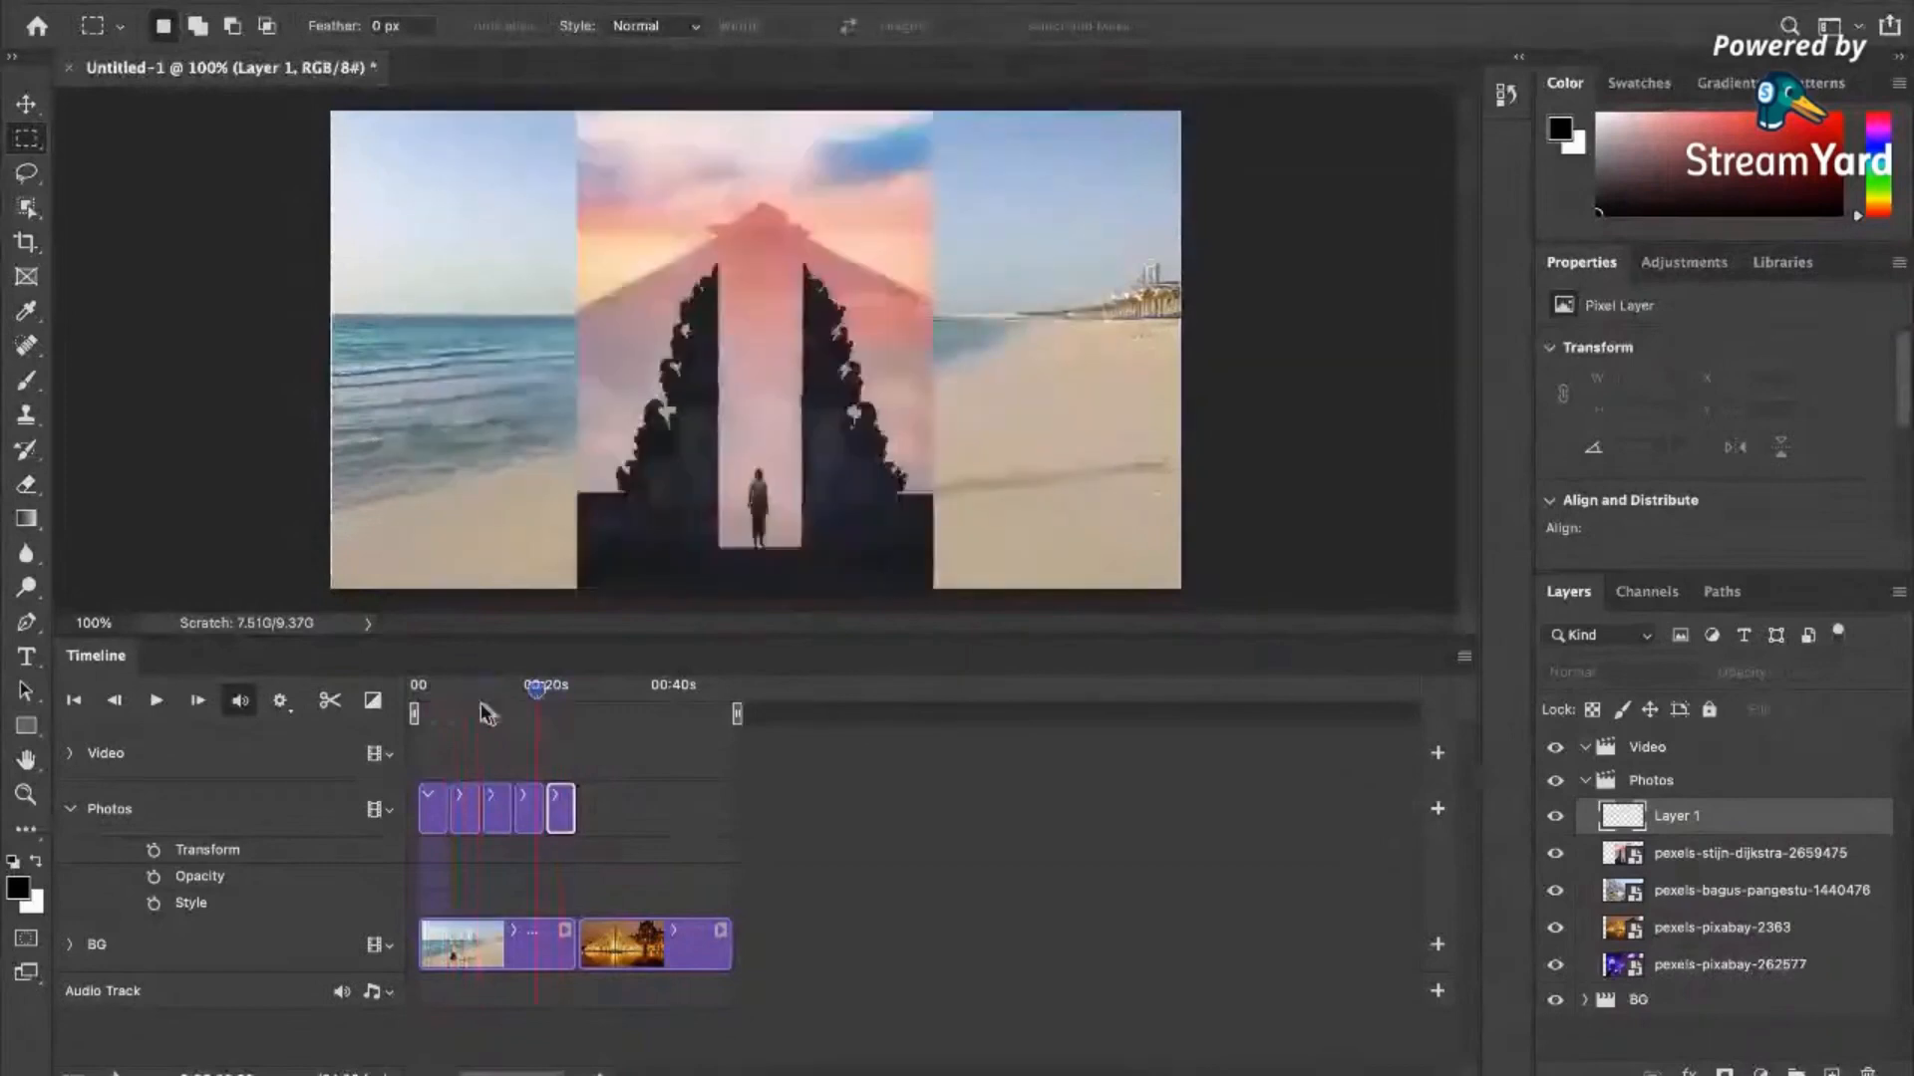